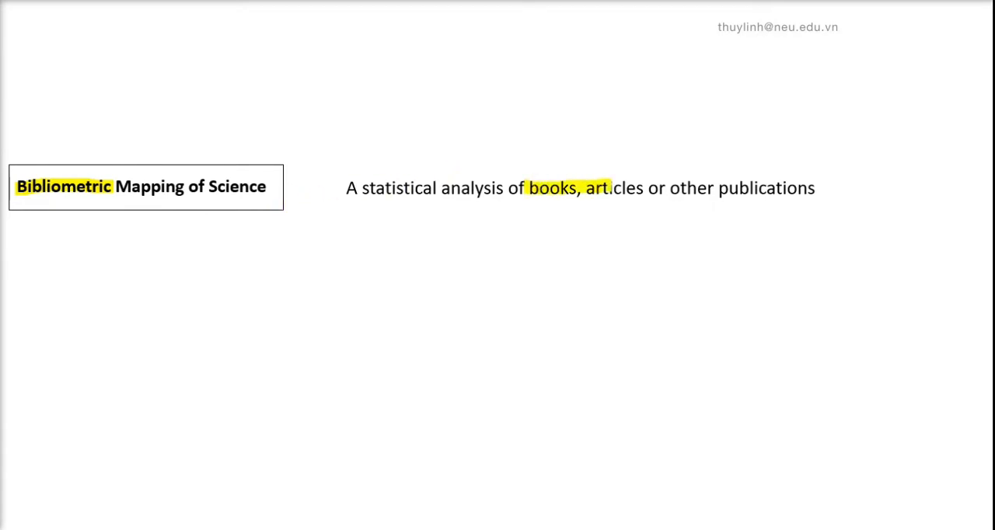
Step: Highlight the definition's key words, then page on to the VOSviewer homepage slide
left_click_drag(583, 188, 809, 188)
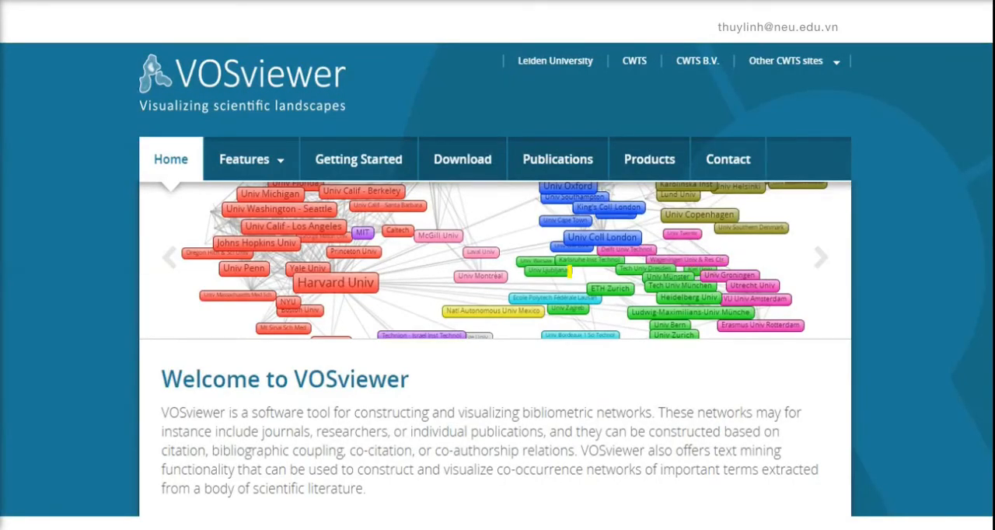
left_click(462, 158)
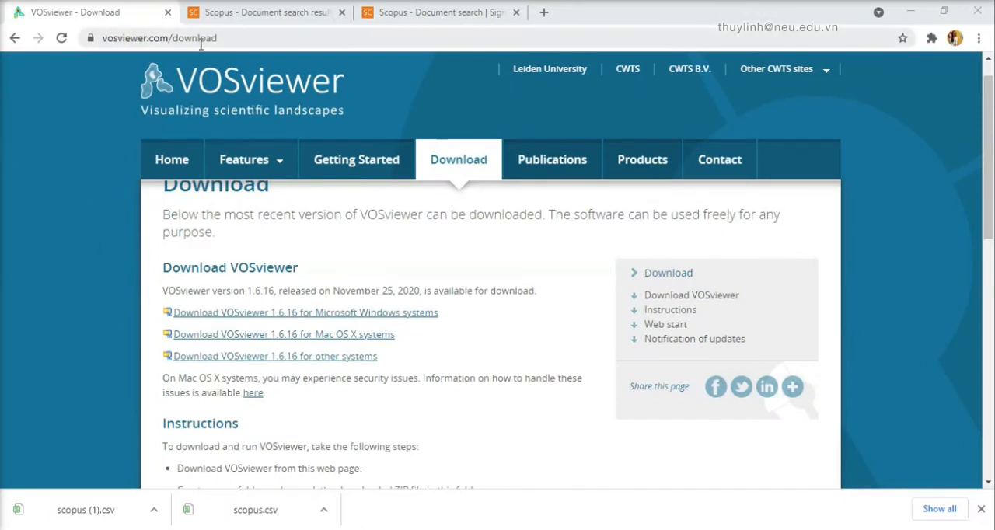
mouse_move(459, 171)
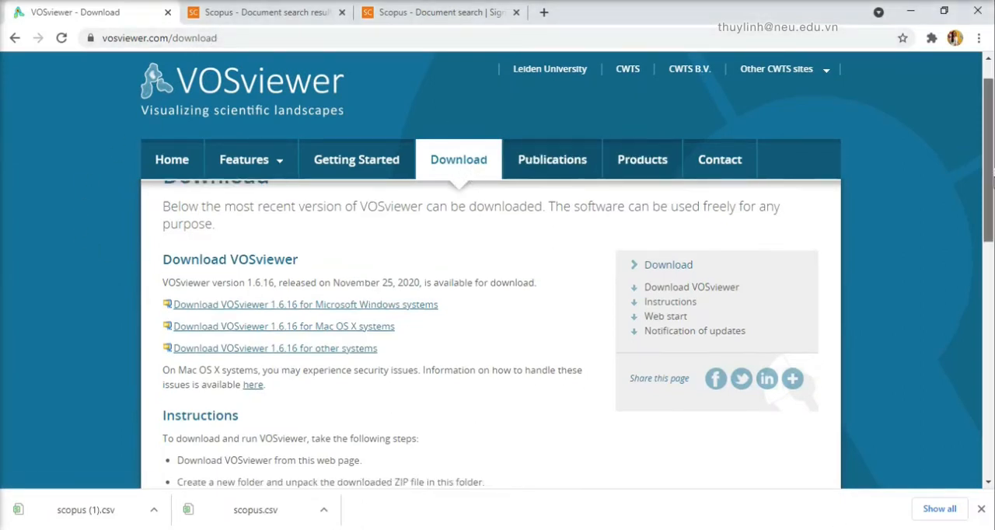
scroll("down", 3)
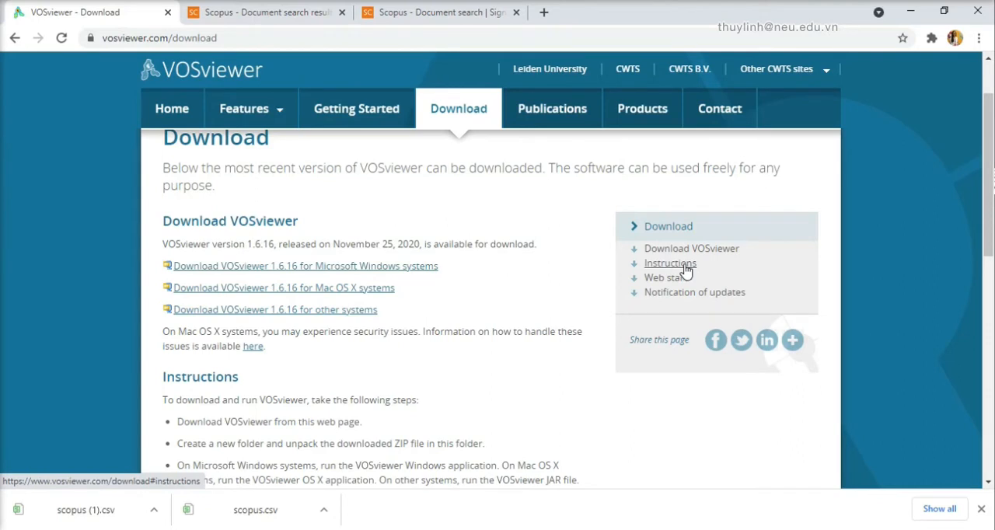
mouse_move(432, 275)
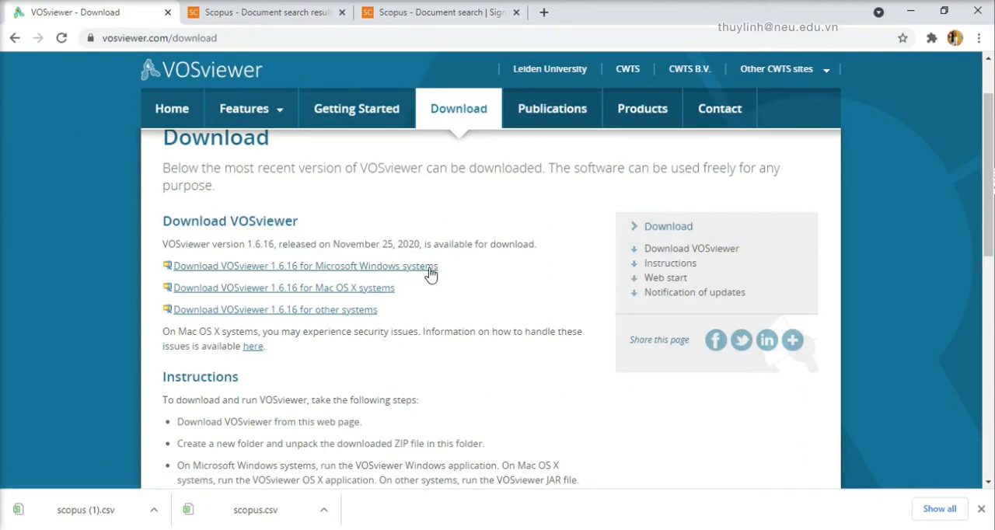
mouse_move(490, 474)
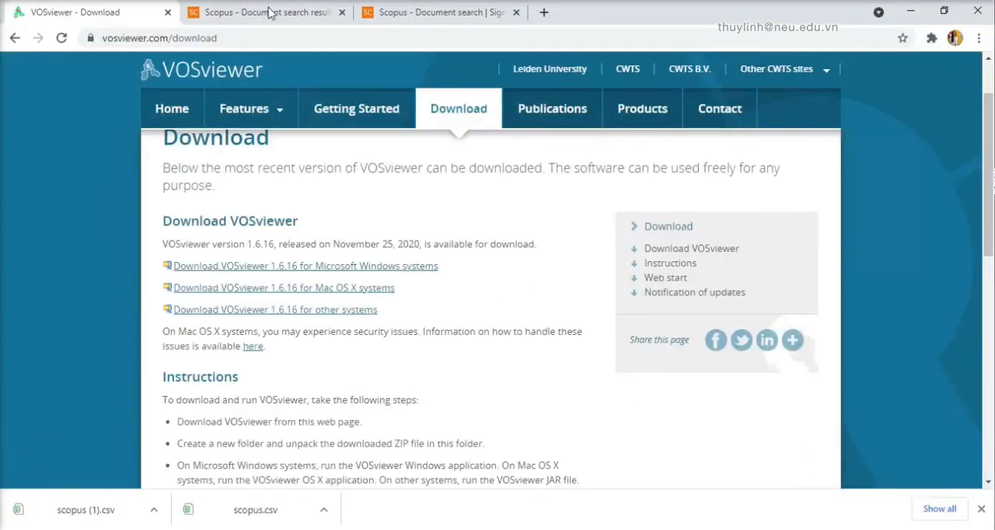
mouse_move(435, 12)
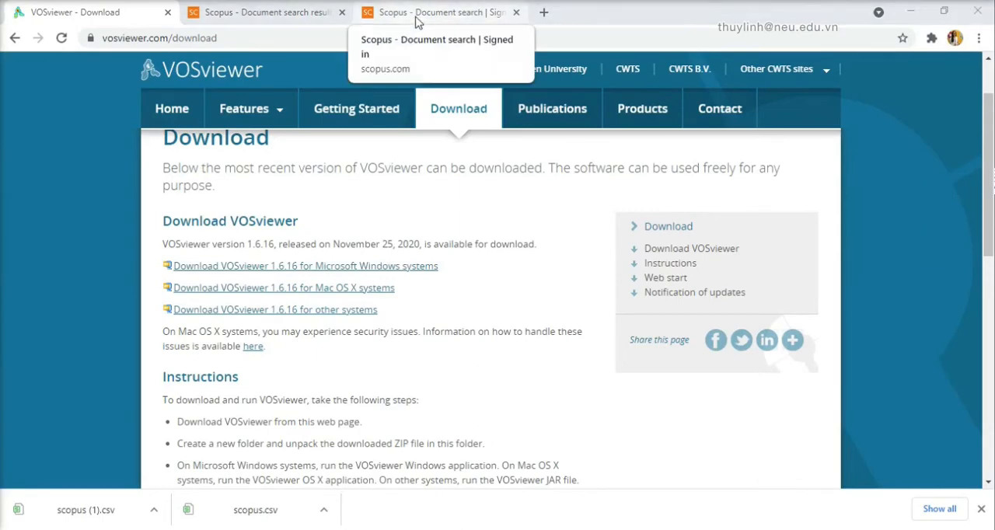
Step: Enter 'coronavirus' as the search term in the signed-in Scopus document search
left_click(435, 11)
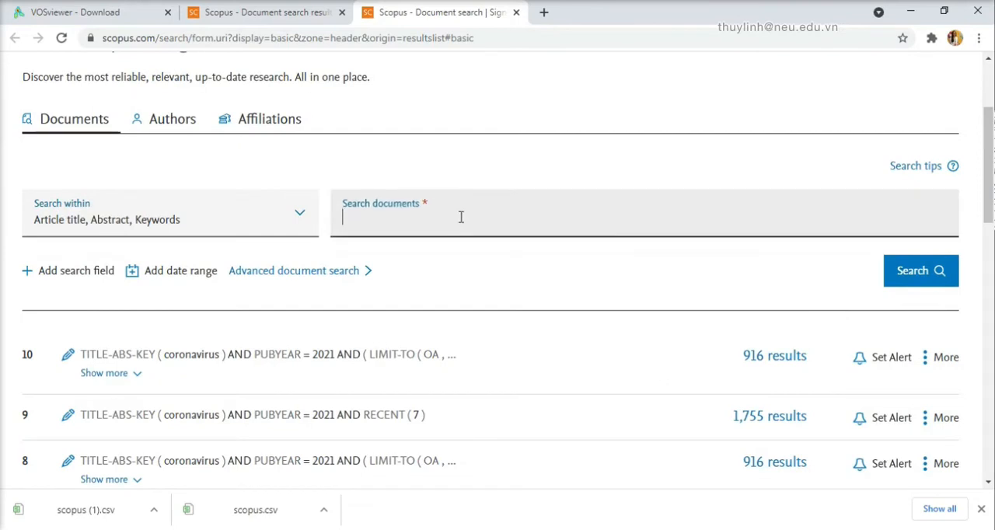
type("vi")
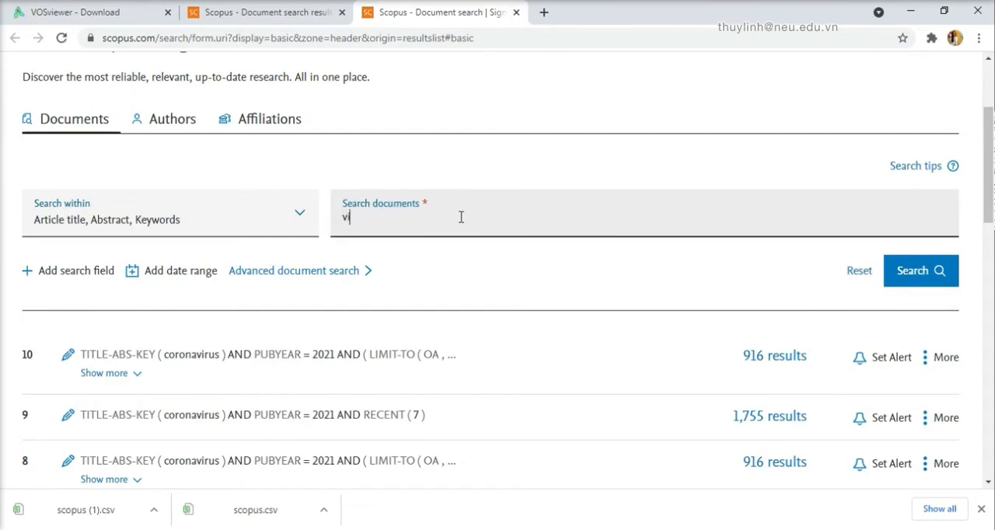
type("coronavirus")
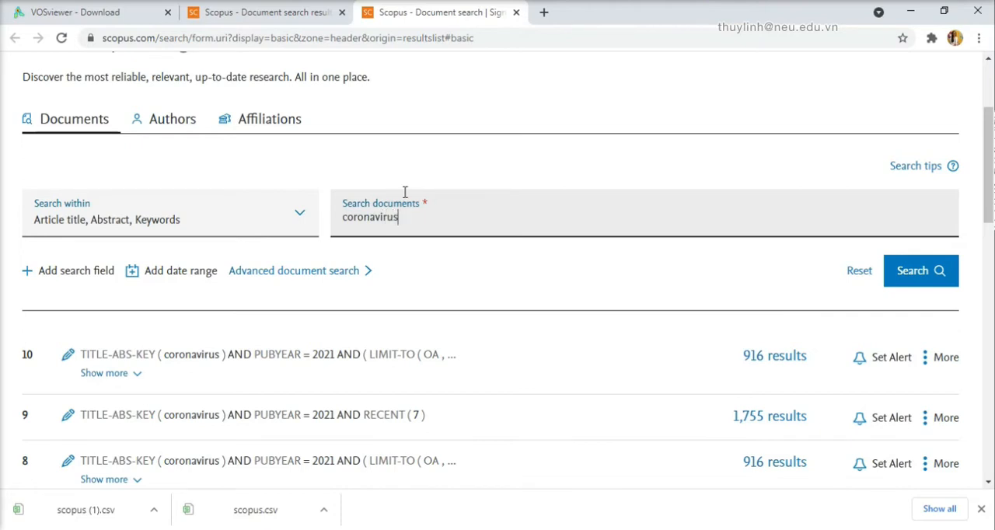
double_click(370, 217)
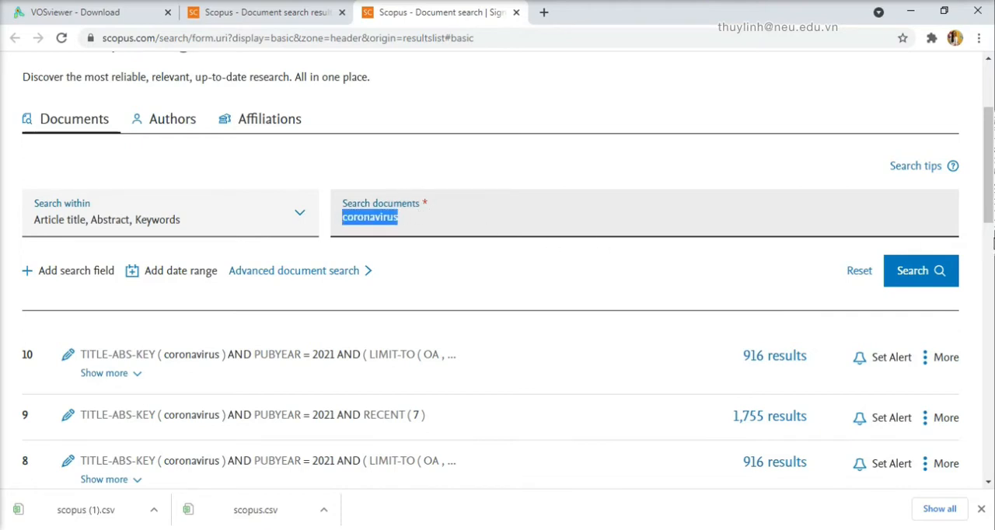
mouse_move(299, 216)
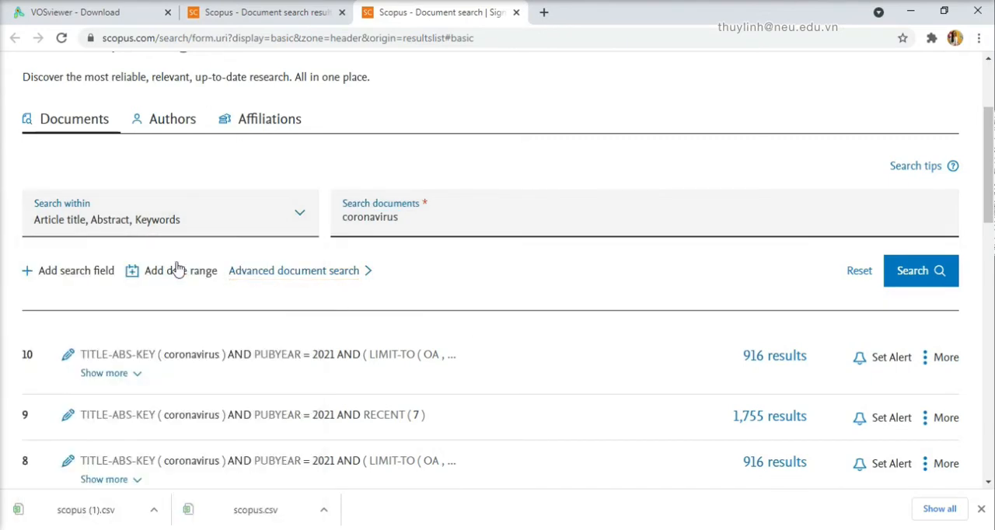
Step: Limit to published 2021–2021 and added in the last 7 days, and run the search
scroll("down", 3)
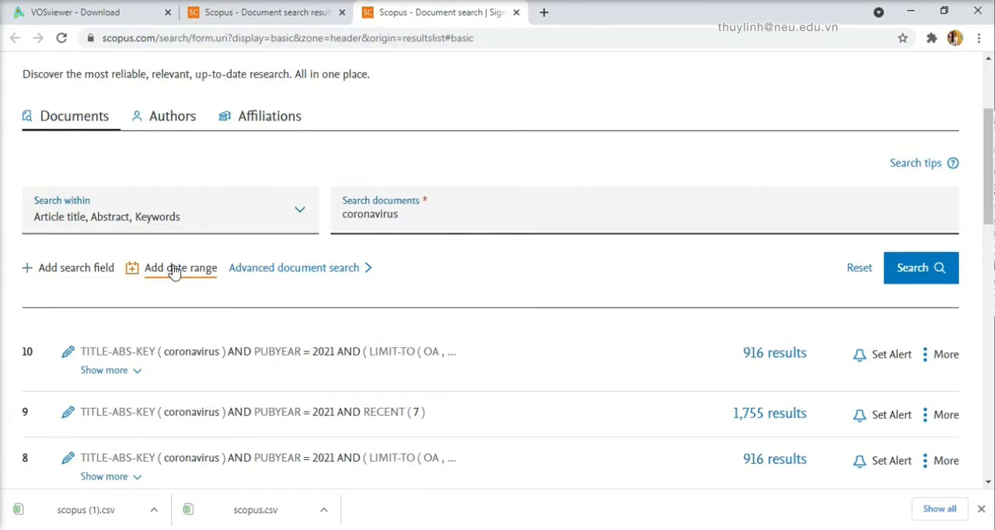
left_click(180, 268)
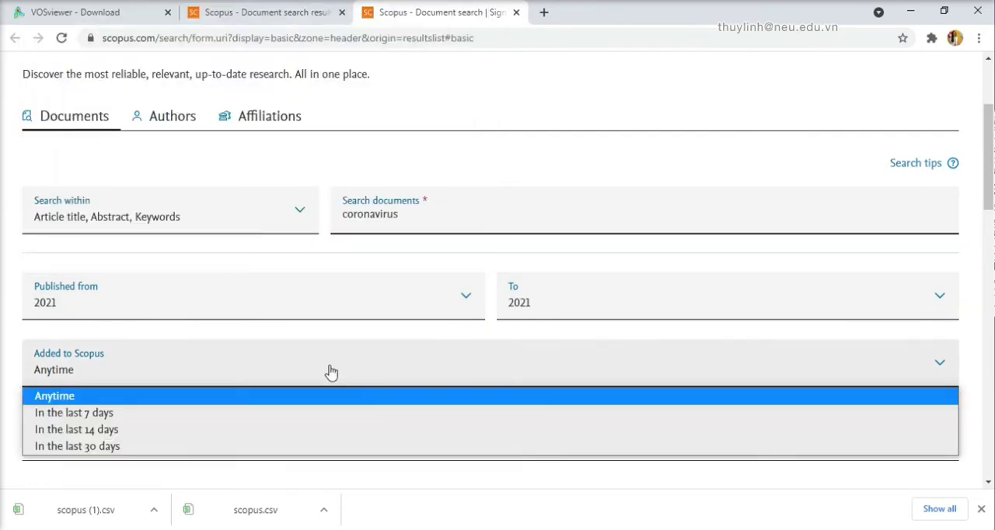
left_click(73, 412)
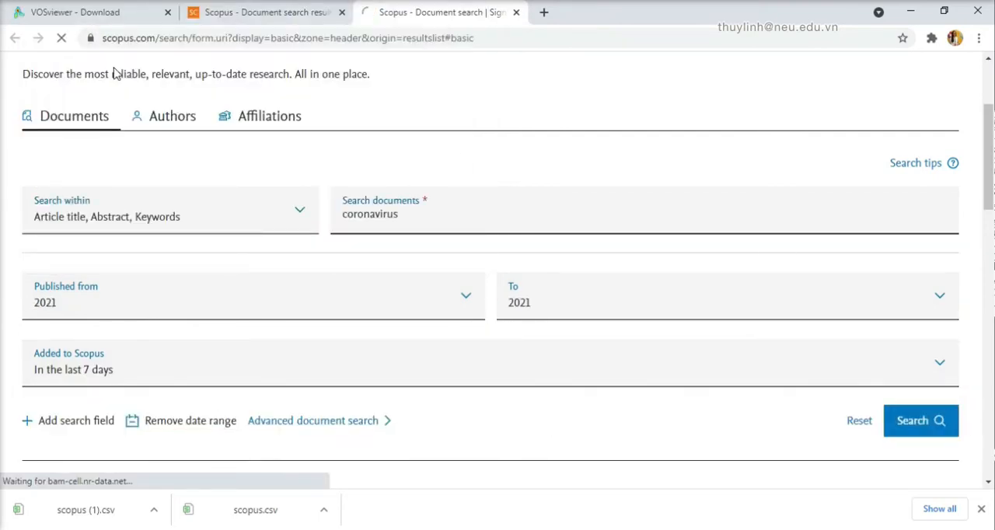
left_click(920, 421)
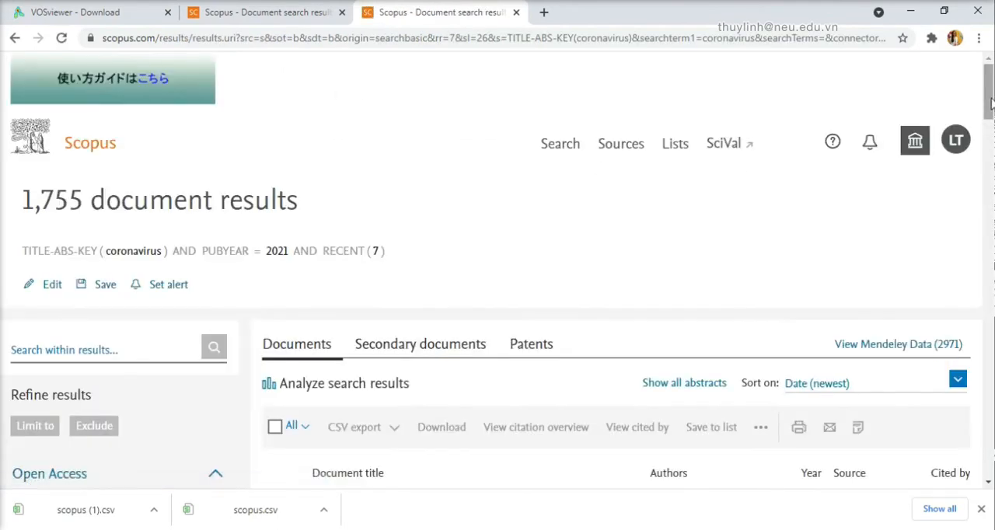
Step: Filter results to Open Access English articles and select all 916 documents
scroll("down", 3)
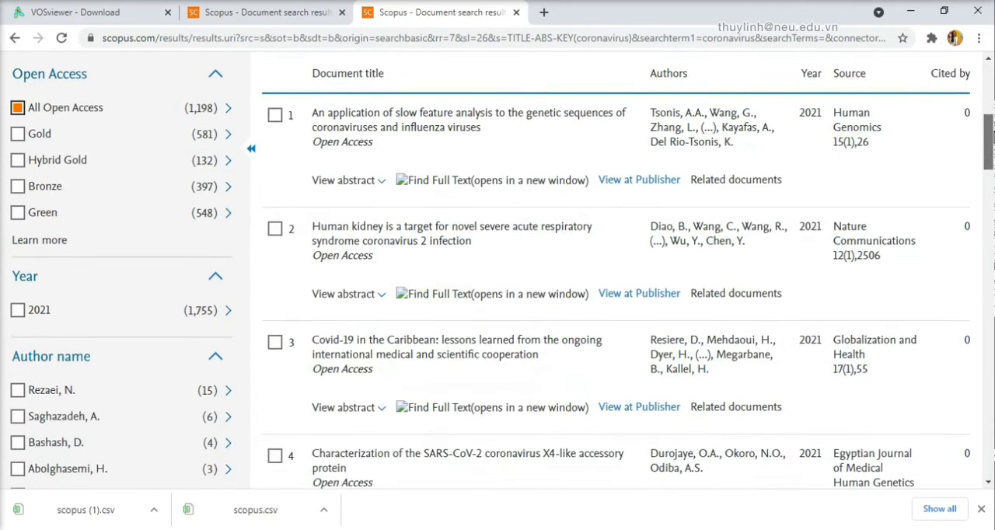
scroll("down", 3)
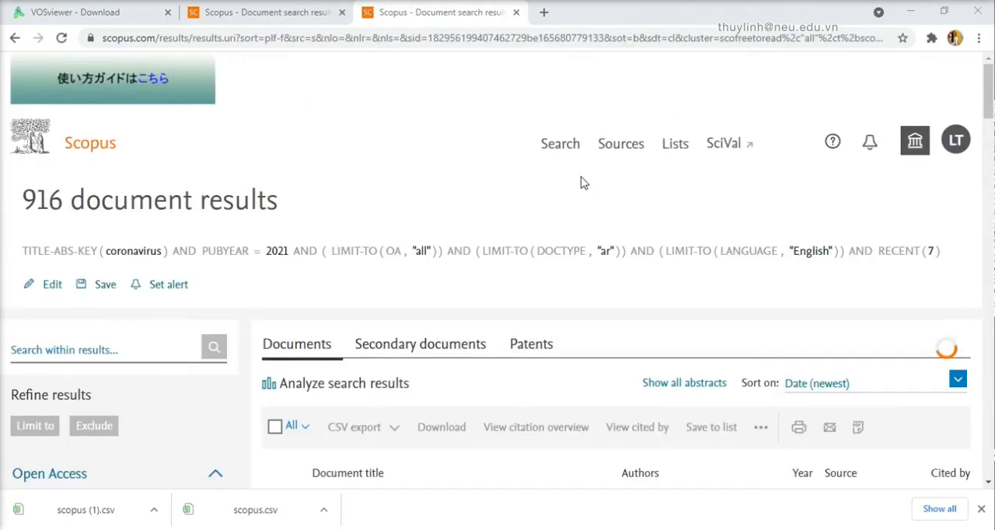
scroll("down", 3)
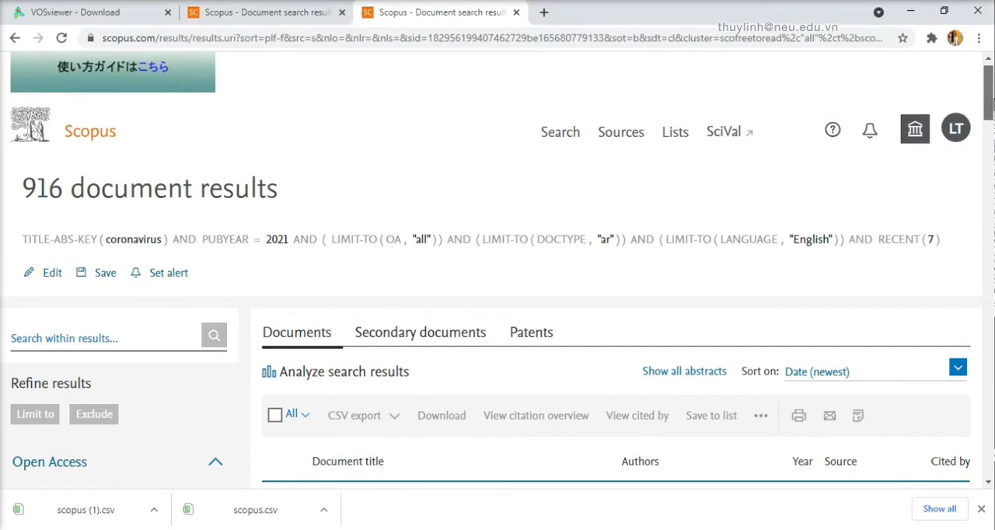
scroll("down", 3)
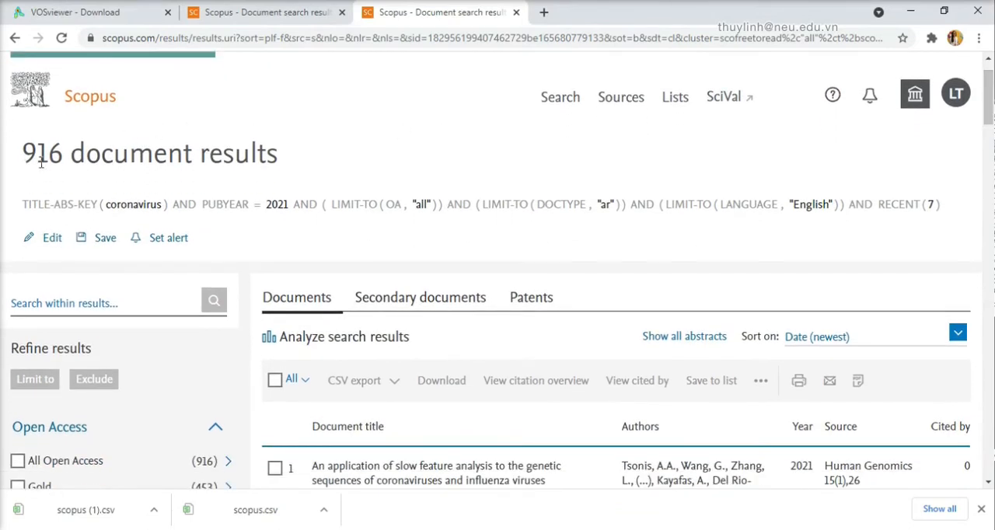
left_click(275, 379)
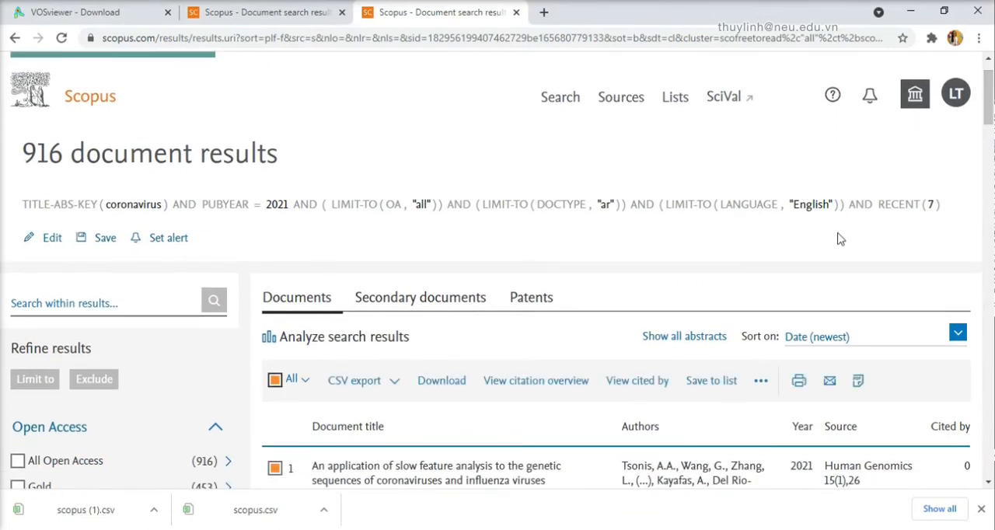
Step: Open CSV export for the selection with all information fields
scroll("down", 3)
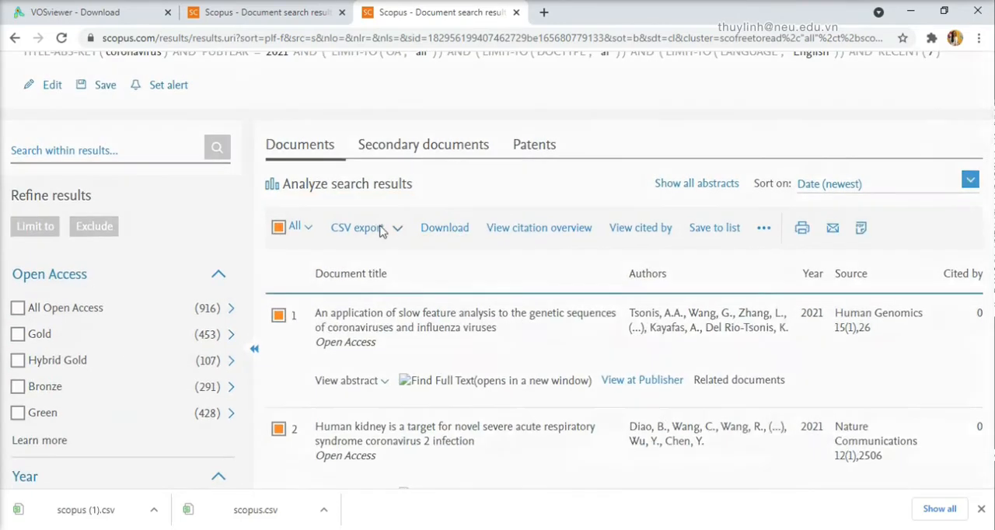
left_click(356, 227)
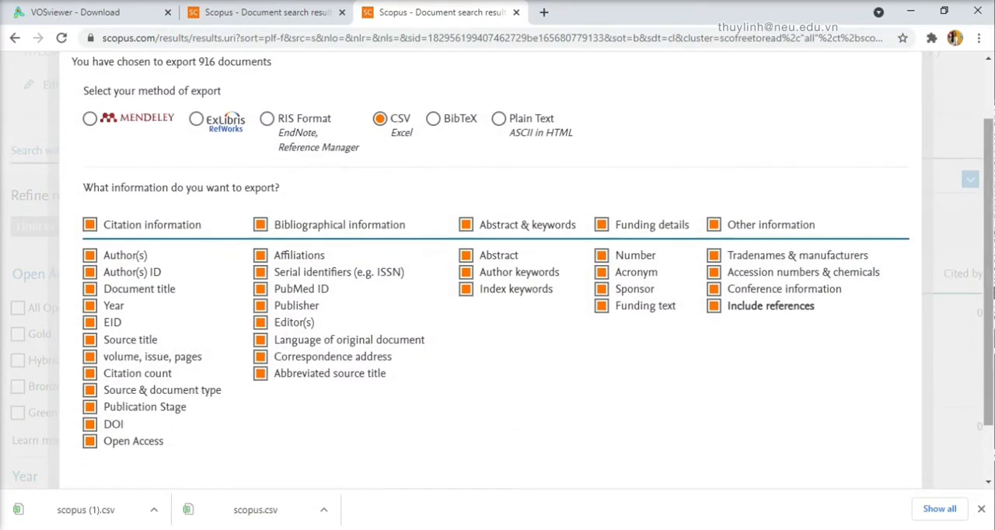
scroll("down", 3)
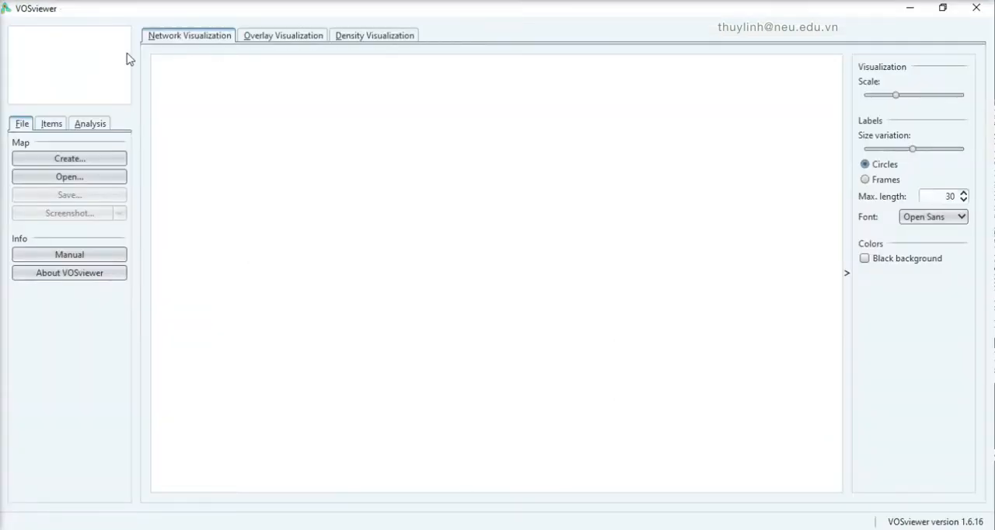
Step: Start a bibliographic-data map from Scopus format and load the scopus.csv export
left_click(69, 158)
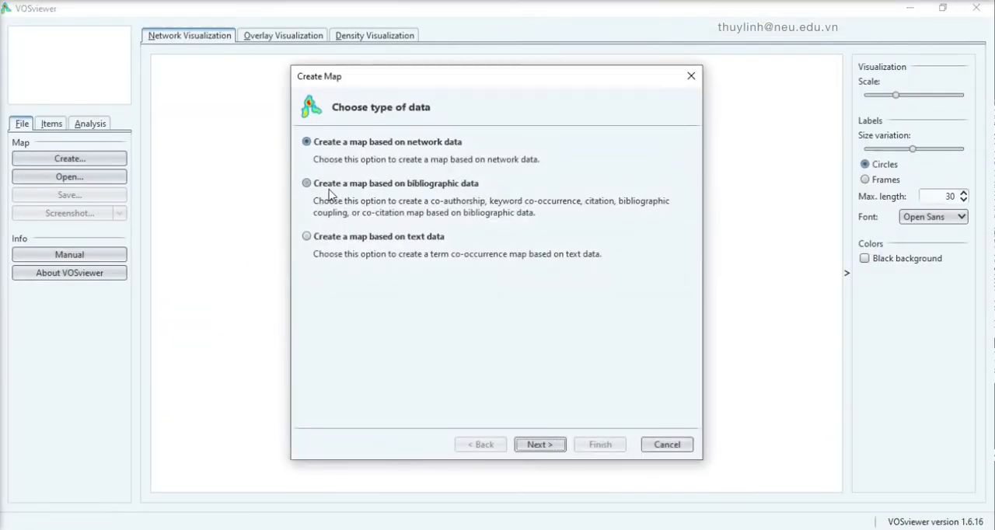
left_click(306, 182)
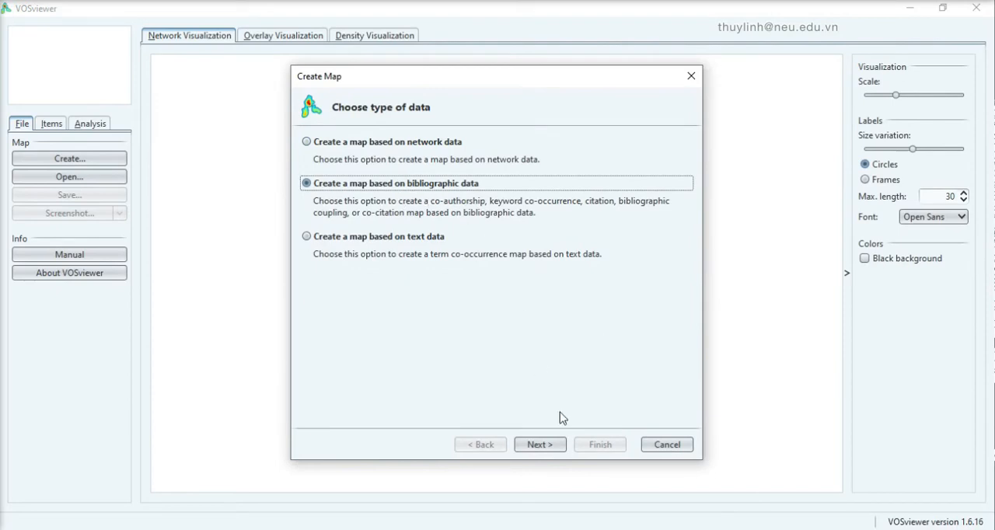
left_click(539, 443)
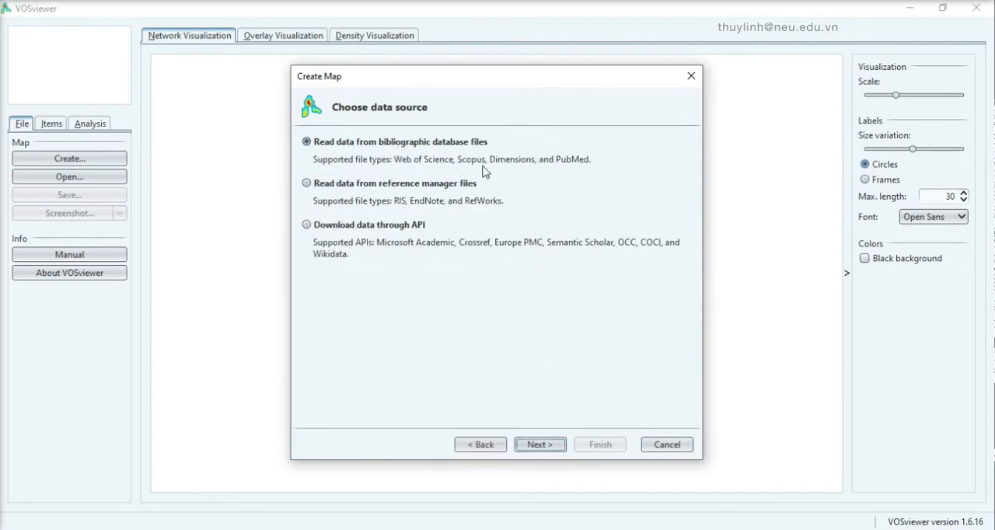
left_click(539, 444)
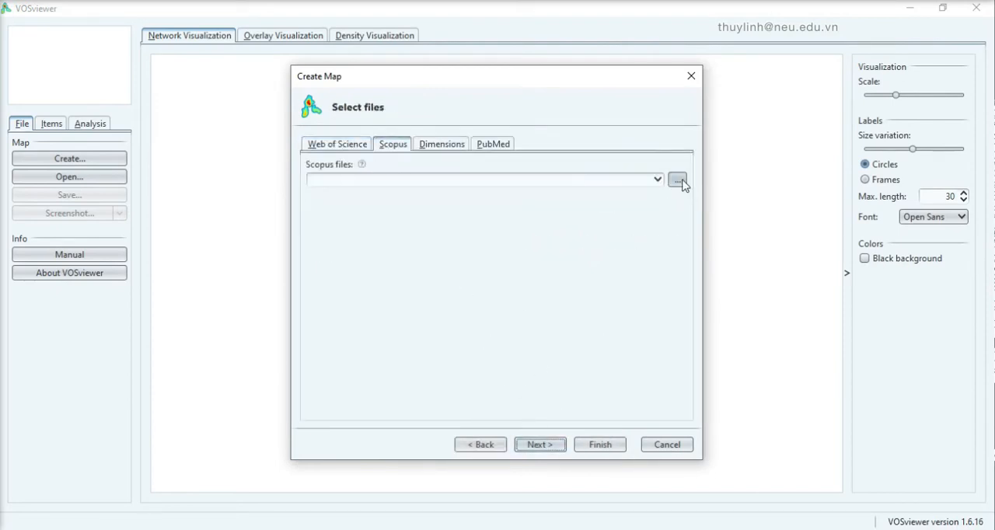
left_click(677, 179)
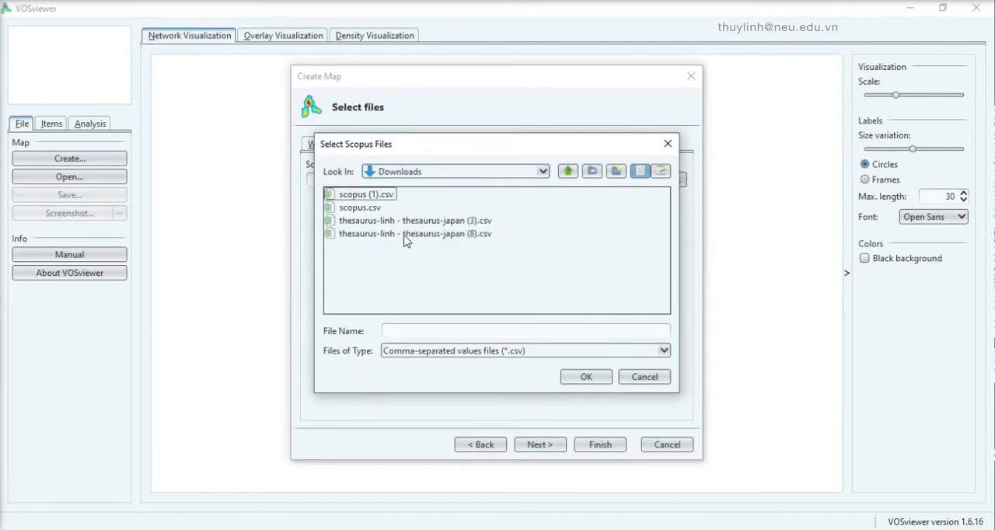
left_click(359, 207)
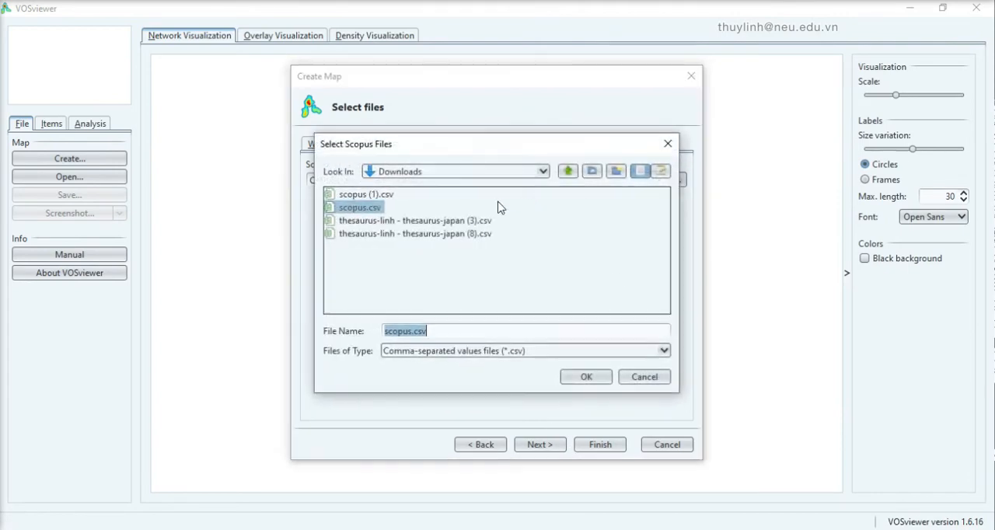
left_click(586, 377)
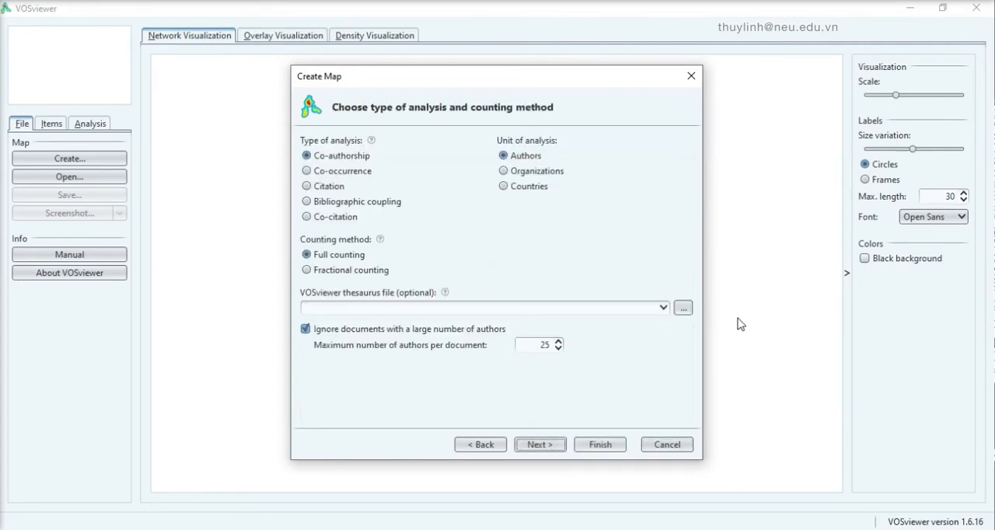
mouse_move(318, 171)
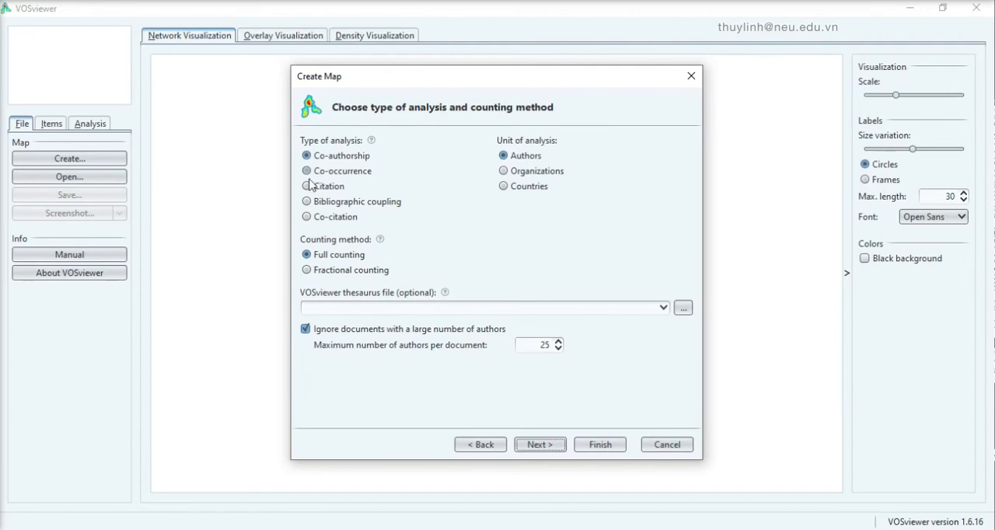
Step: Create the author-keyword co-occurrence map with a minimum of 5 occurrences
left_click(306, 170)
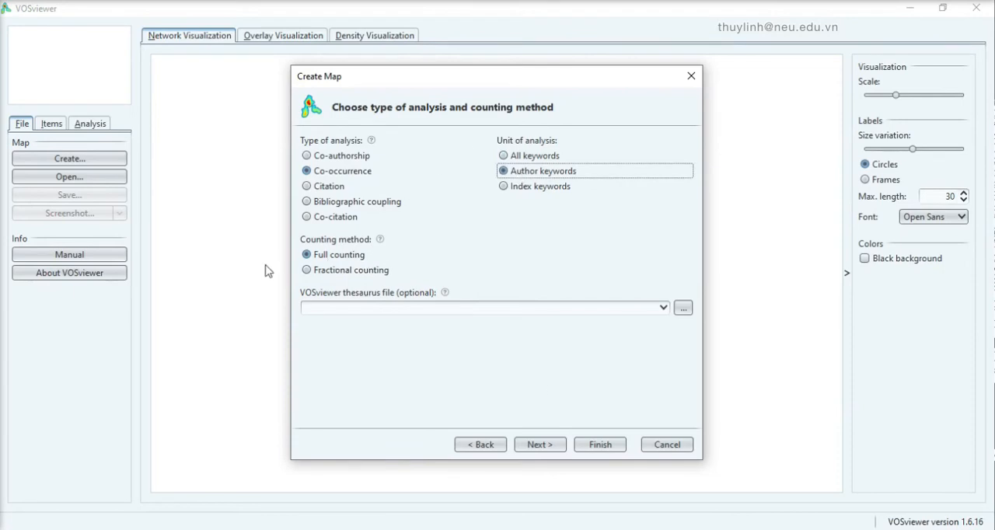
left_click(539, 444)
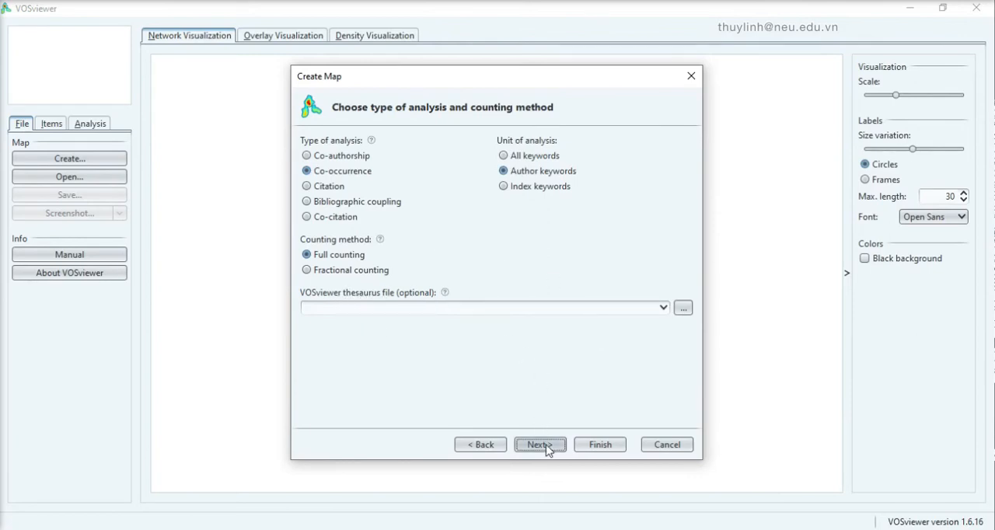
left_click(540, 443)
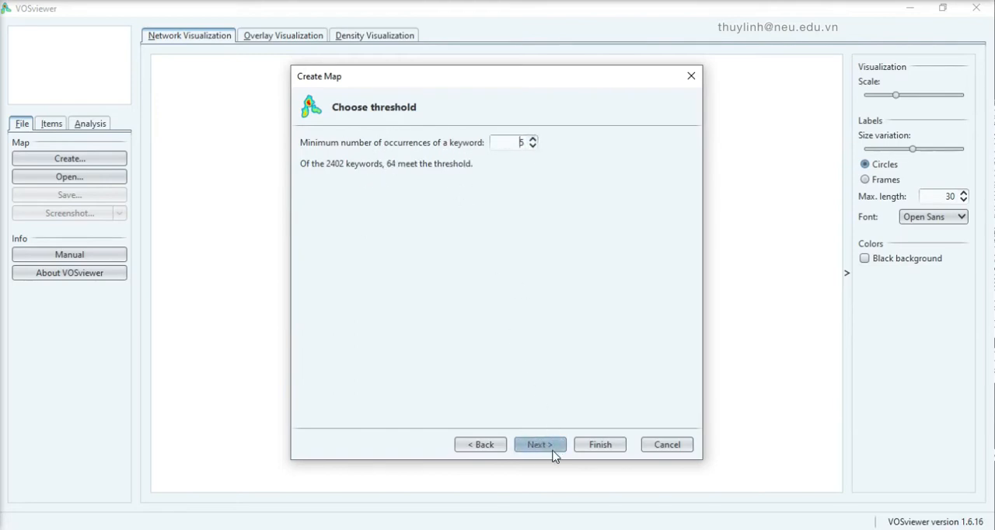
left_click(539, 444)
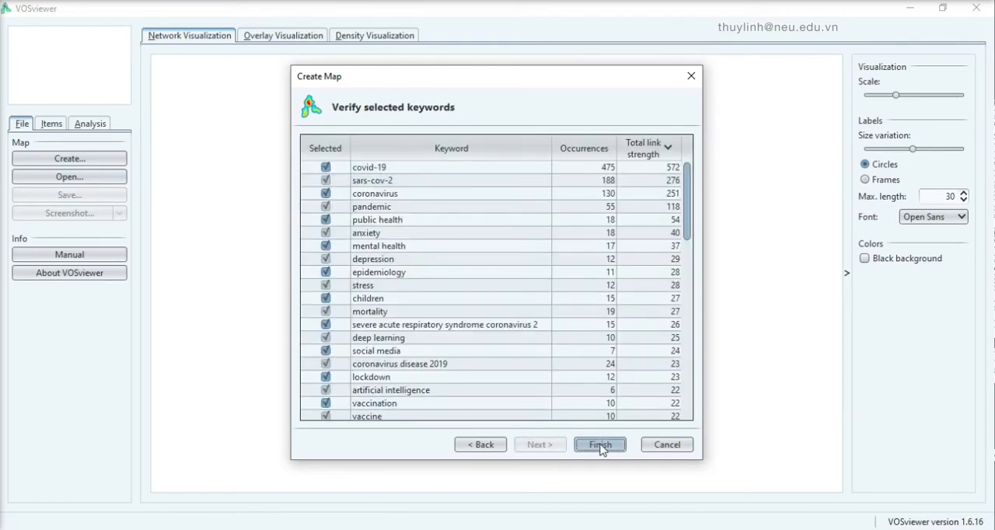
left_click(600, 444)
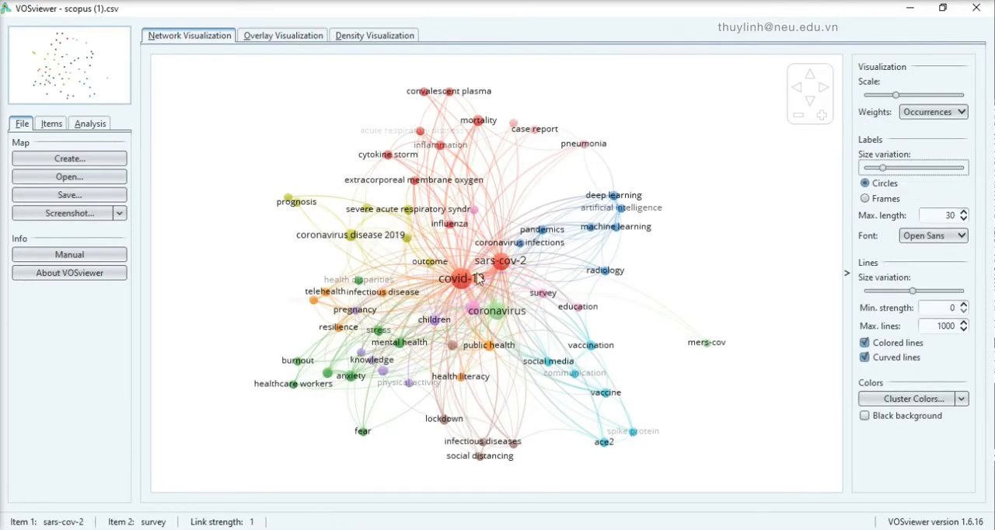
left_click(460, 279)
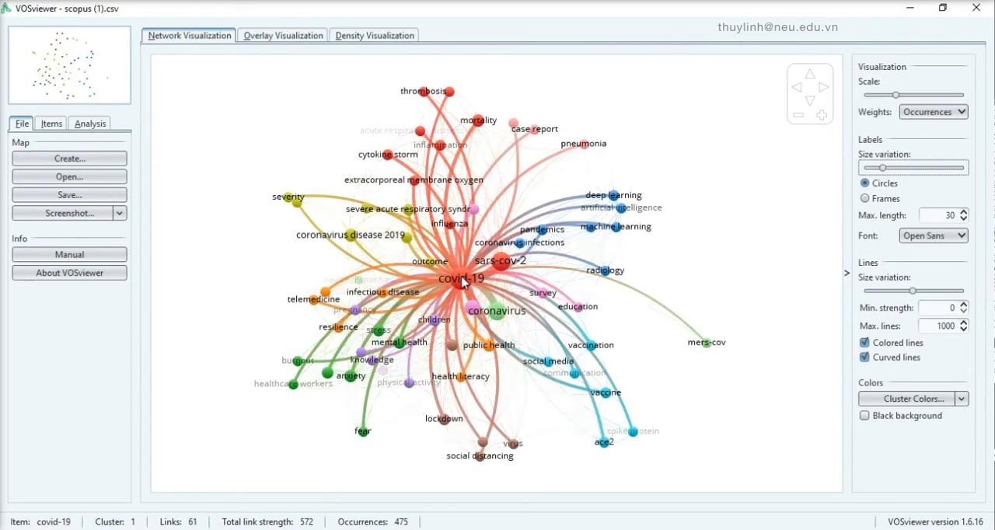
left_click(499, 261)
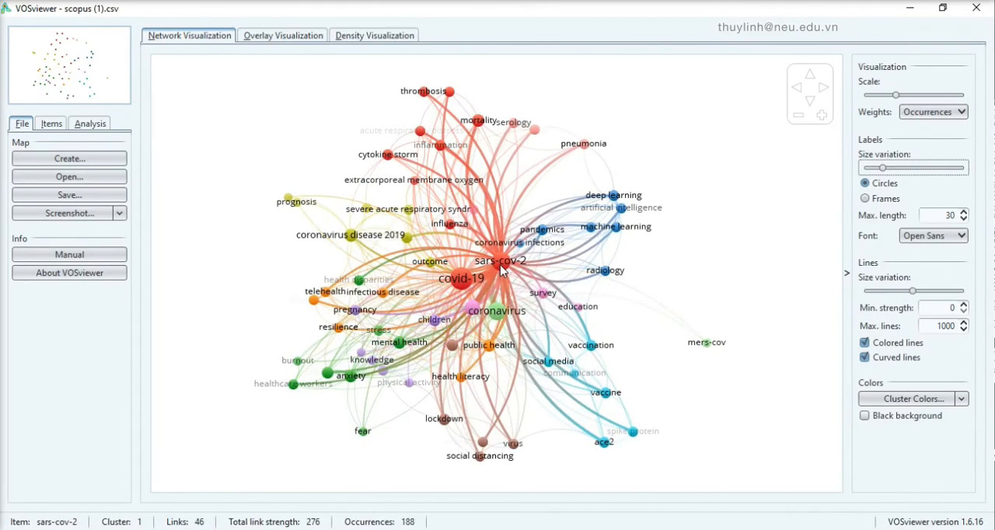
left_click(497, 310)
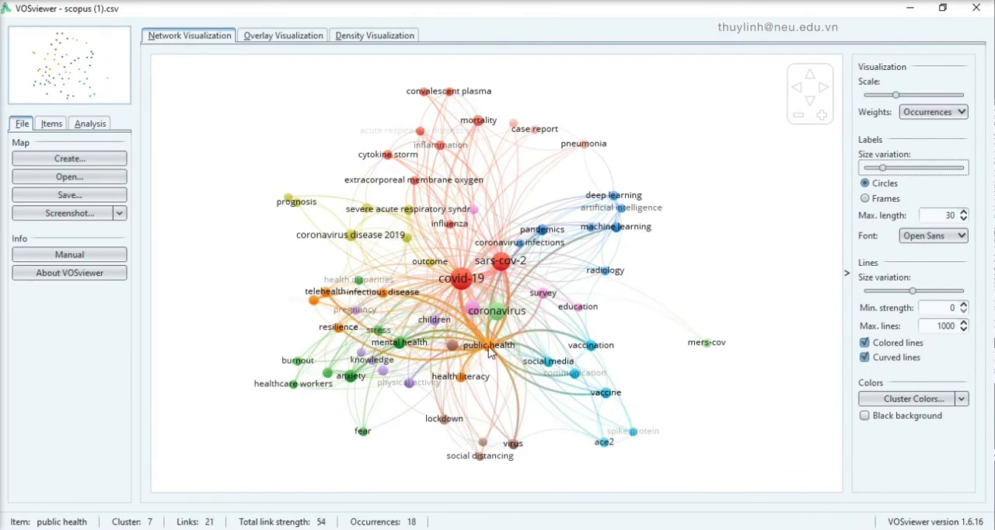
left_click(374, 35)
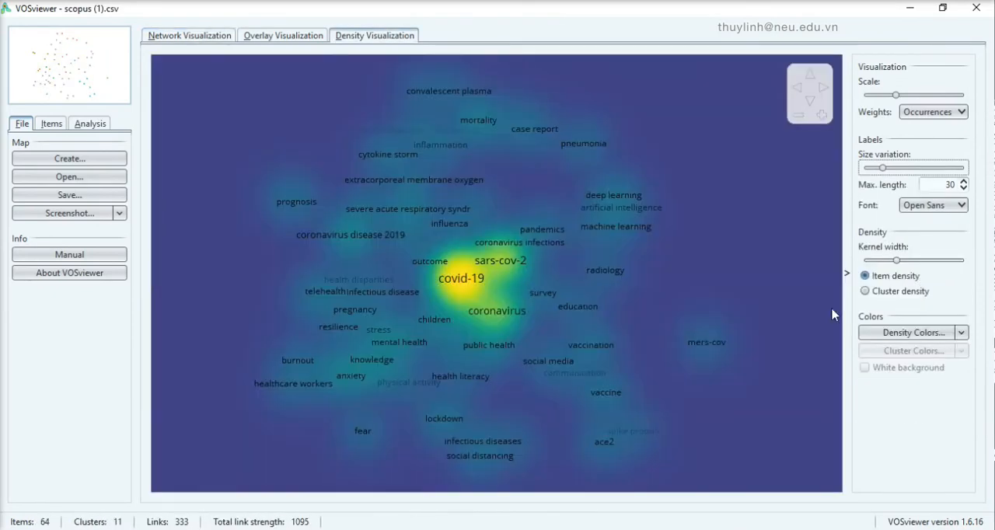
left_click(962, 332)
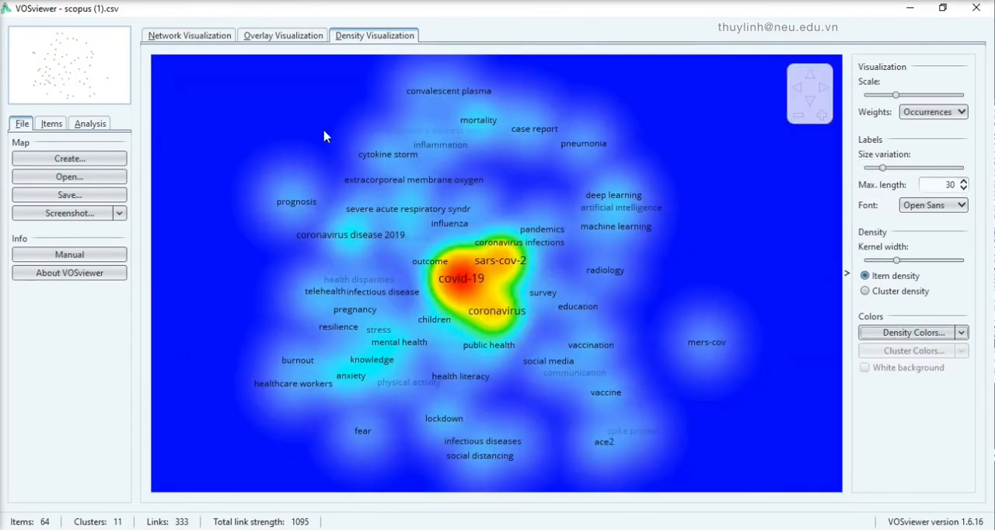
left_click(282, 35)
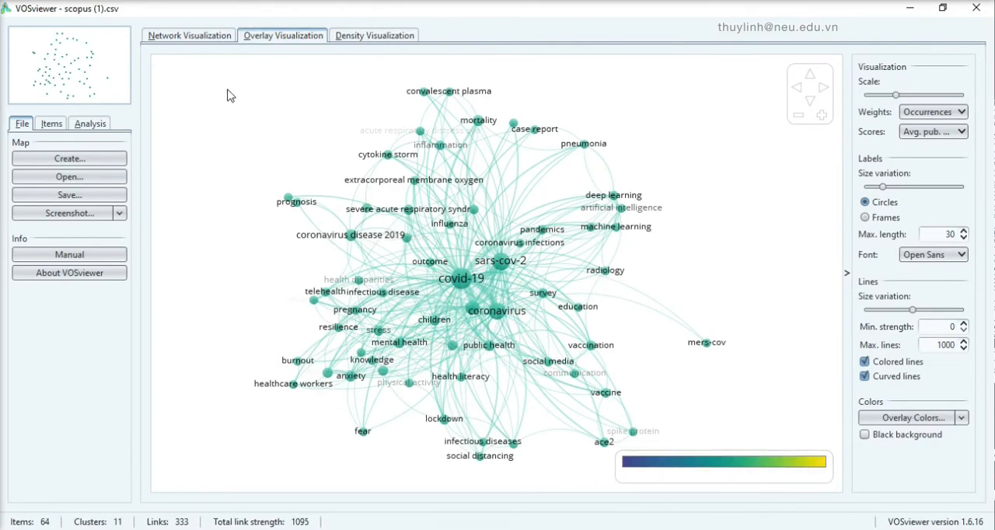
left_click(188, 35)
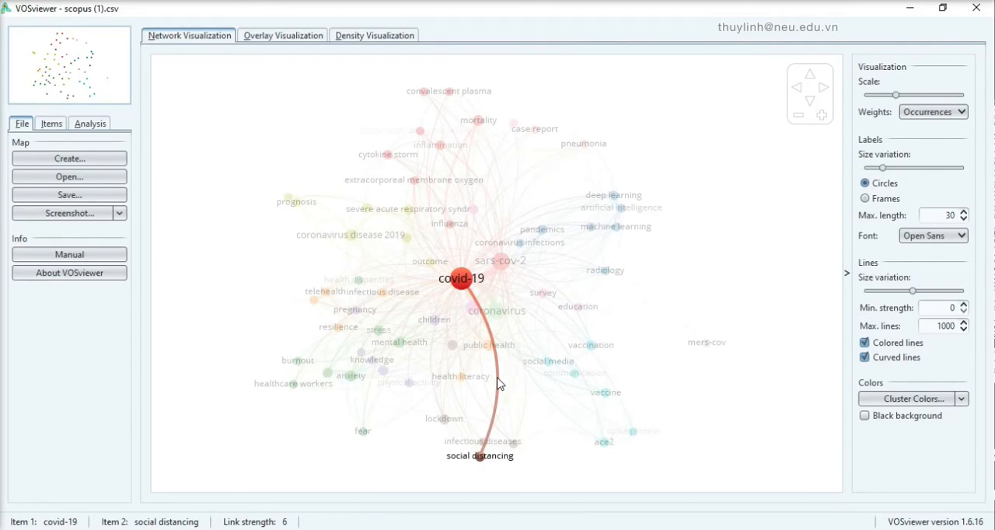
left_click(488, 345)
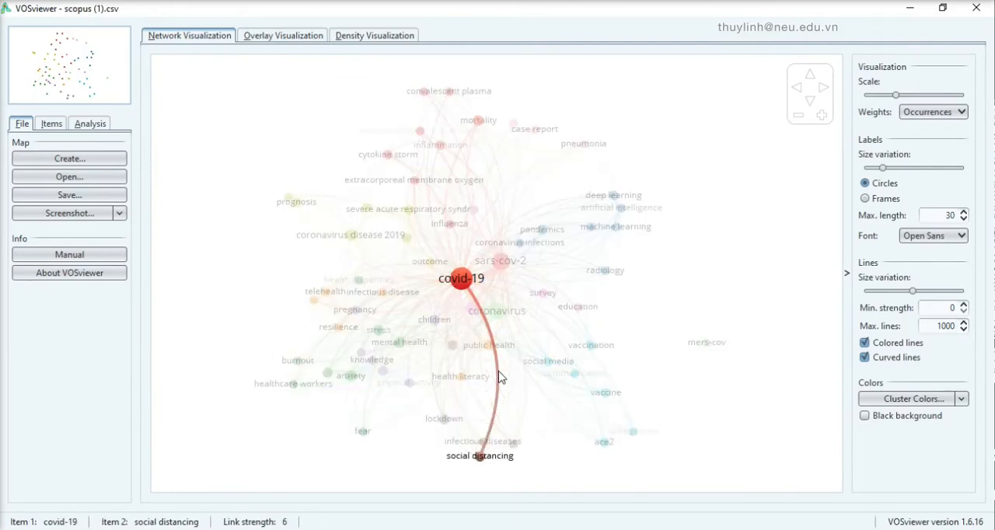
left_click(534, 128)
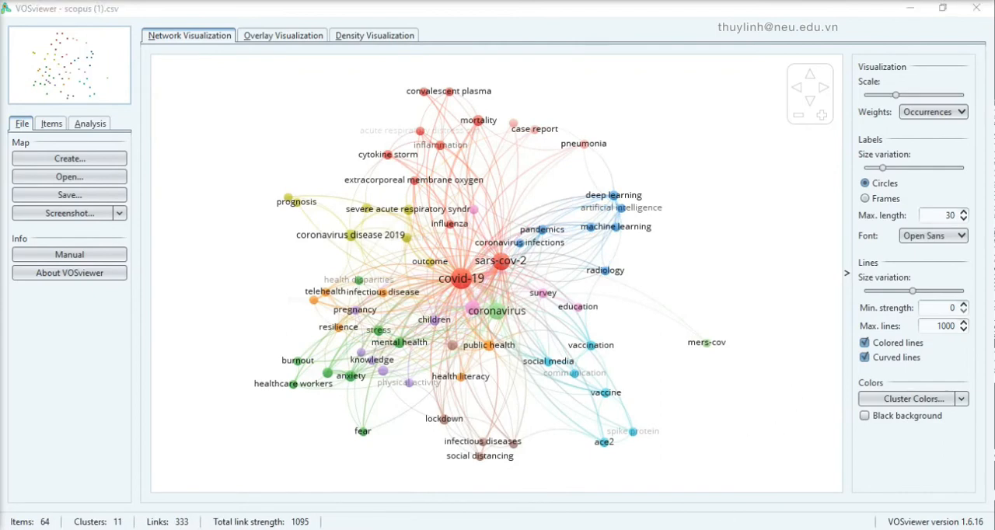
mouse_move(820, 518)
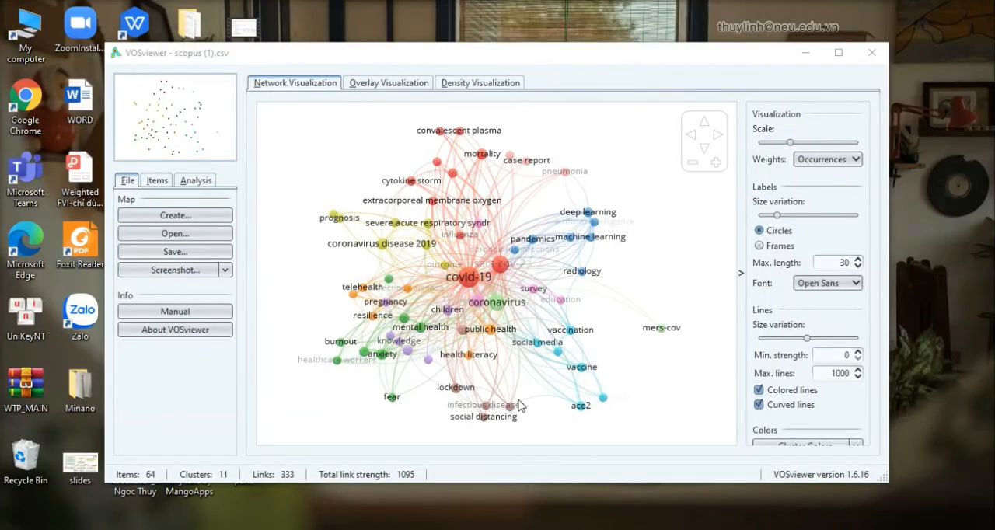
Step: Rerun the wizard with author-keyword co-occurrence and threshold 5 up to the 64-keyword list
left_click(174, 216)
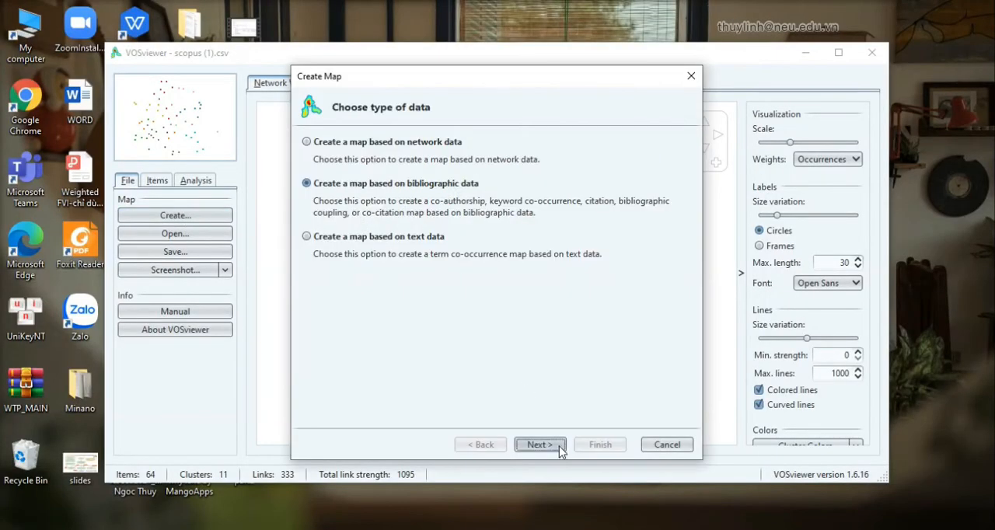
left_click(541, 444)
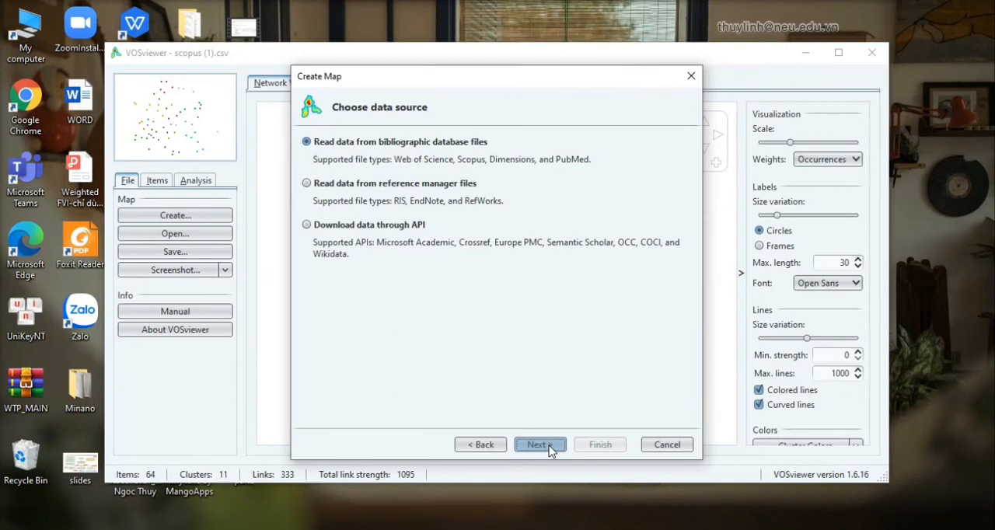
left_click(539, 444)
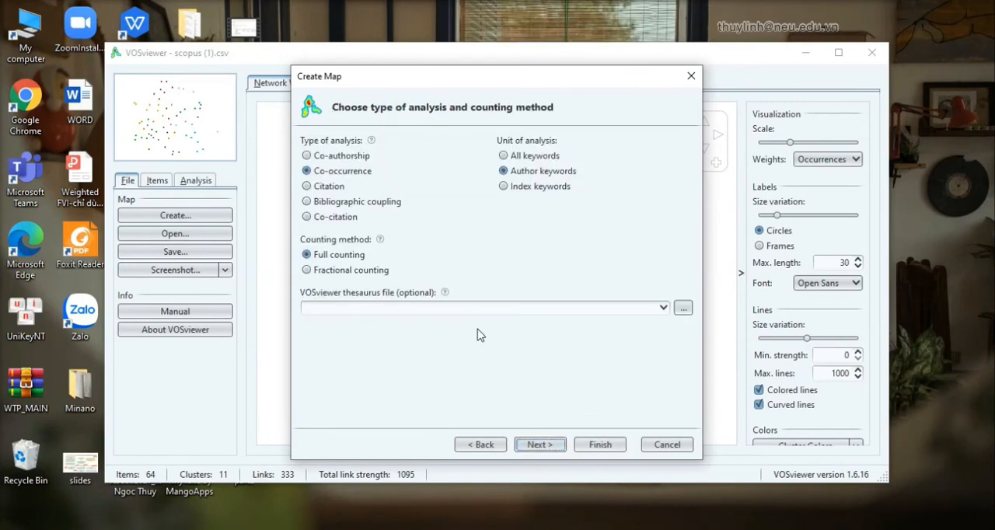
left_click(540, 444)
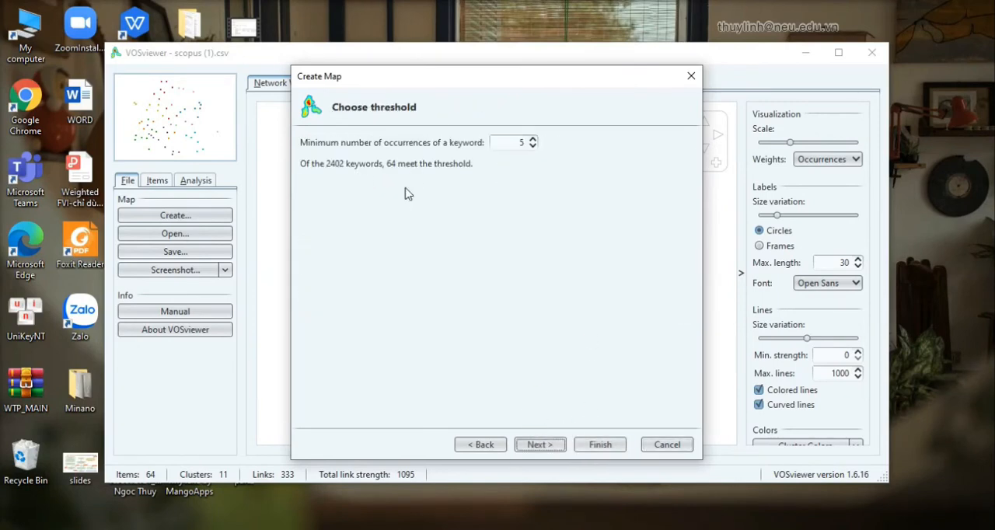
left_click(539, 444)
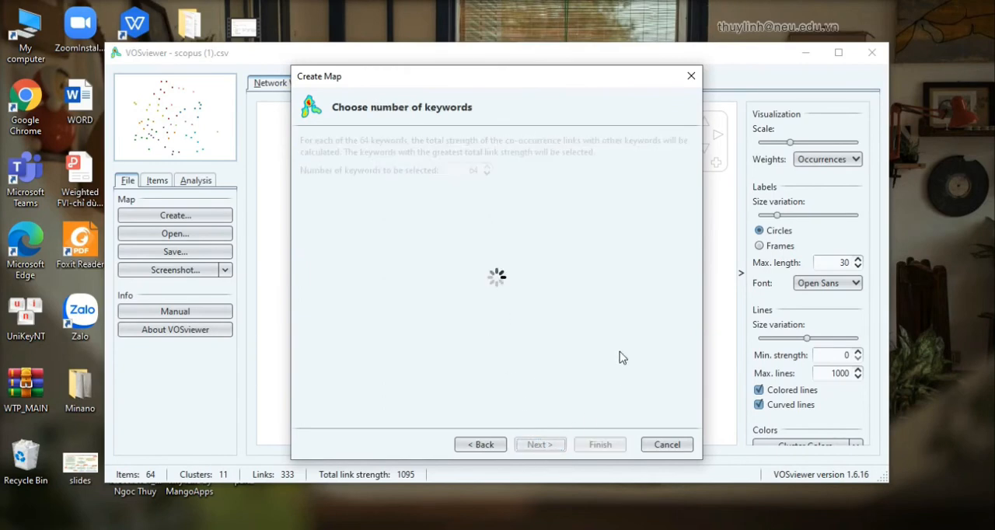
left_click(539, 444)
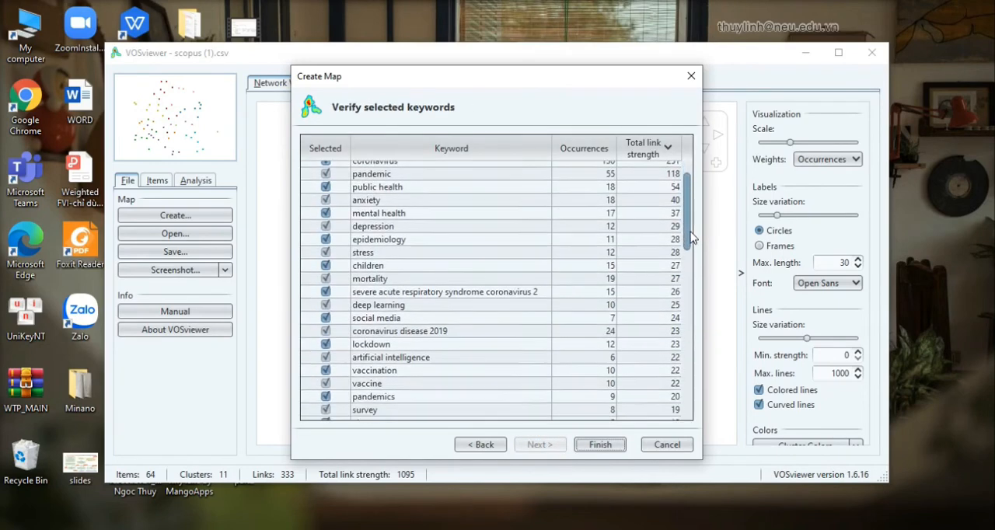
scroll("down", 3)
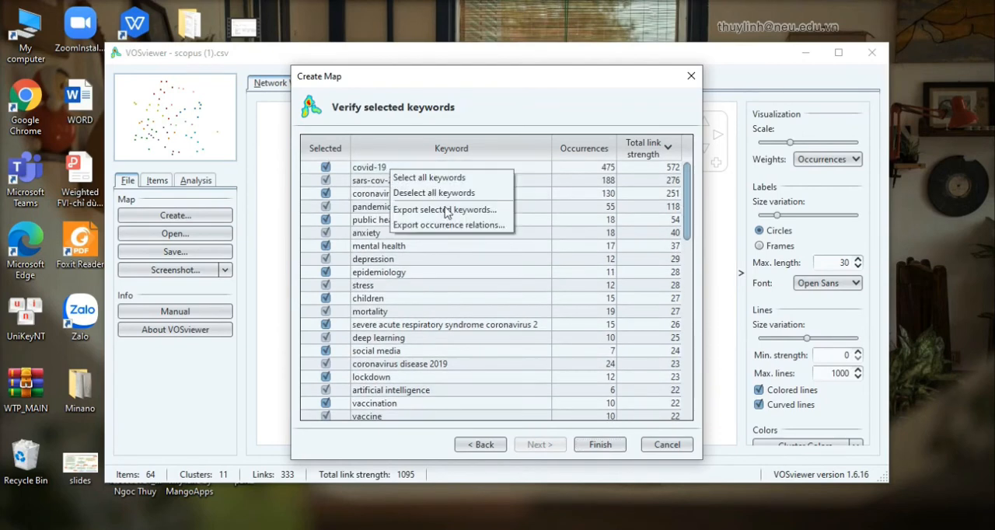
Step: Export the selected keywords as a text file named thesauruscovid
left_click(444, 209)
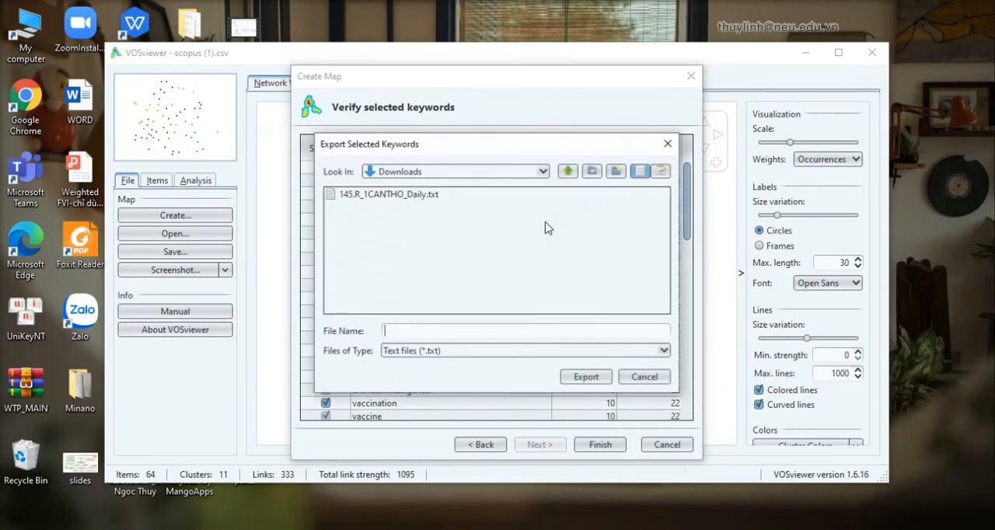
type("thesaurusc")
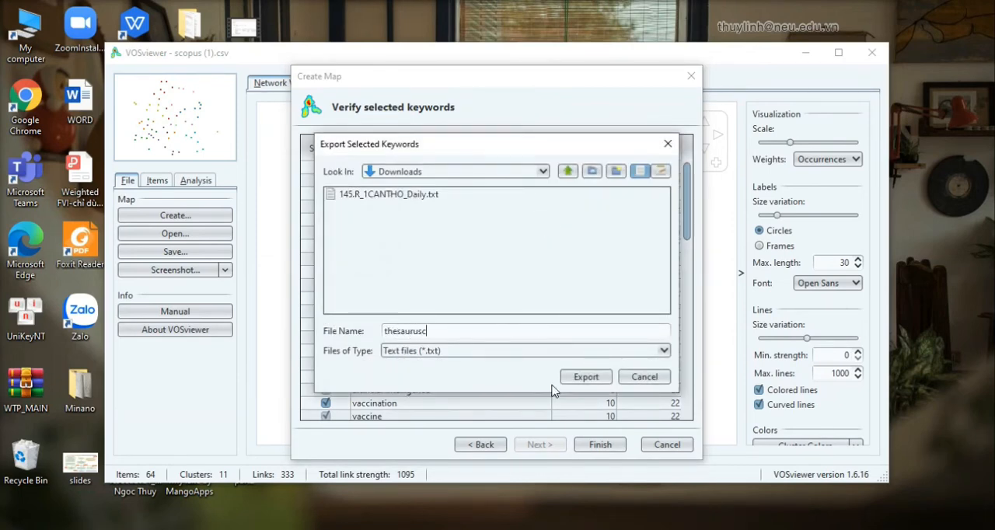
type("ovid")
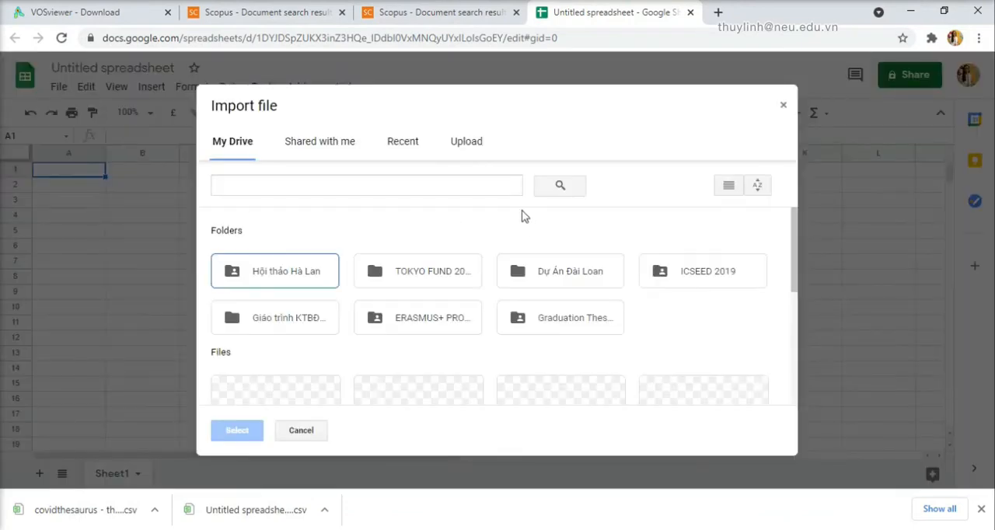
Step: Upload thesauruscovid.txt into Google Sheets, replacing the blank spreadsheet
left_click(465, 141)
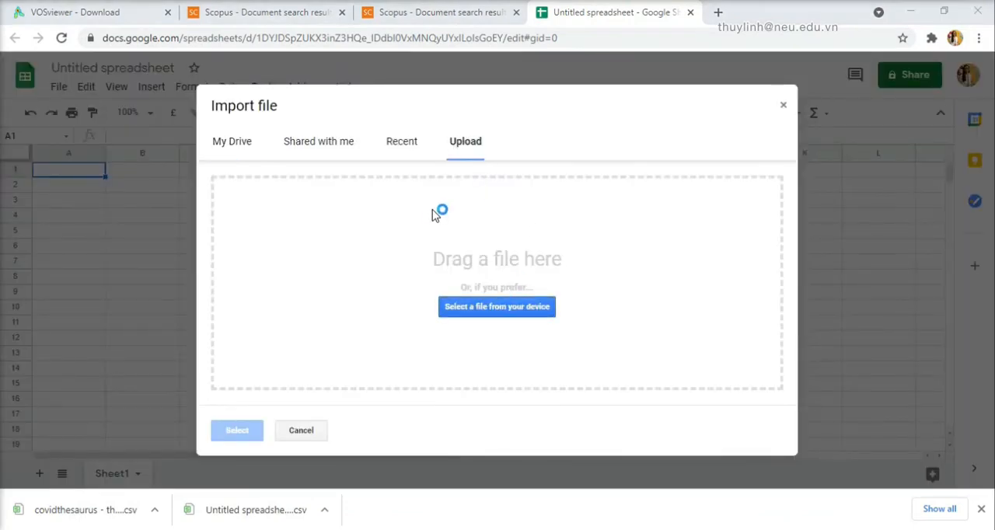
left_click(497, 306)
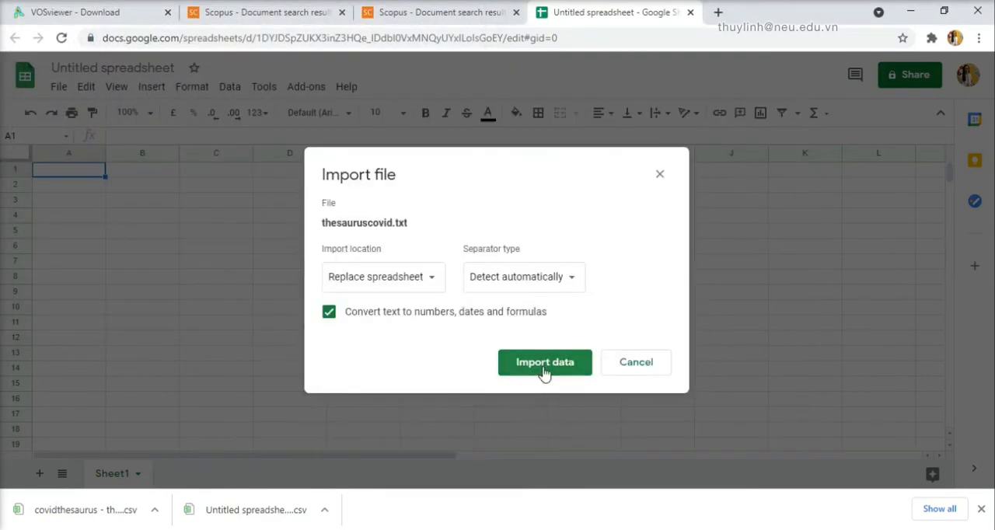
left_click(545, 362)
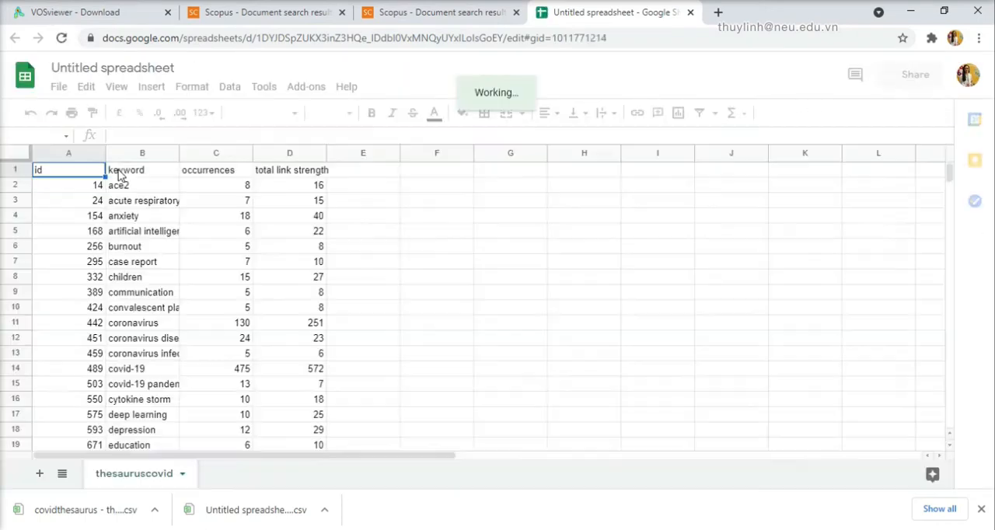
Step: Delete the id, occurrences and total link strength columns
right_click(68, 152)
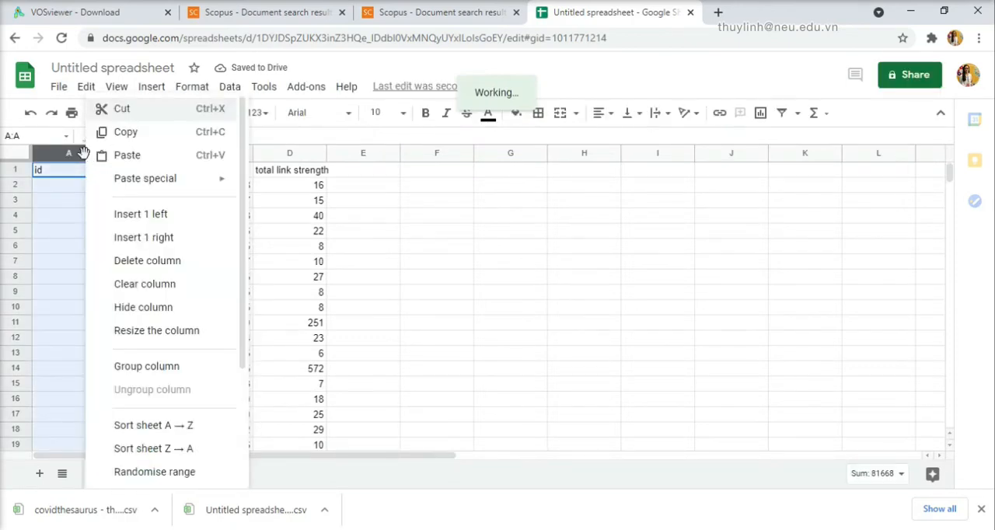
left_click(290, 215)
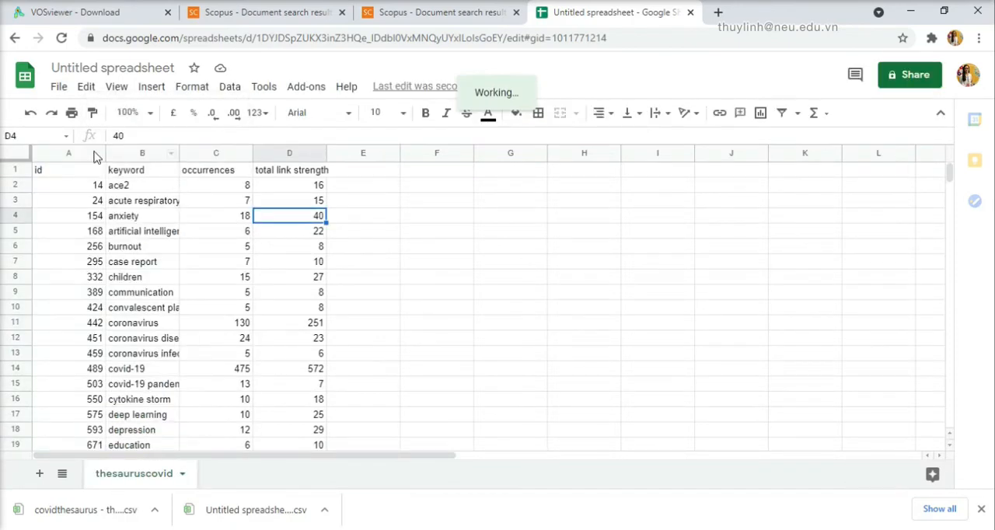
left_click(68, 153)
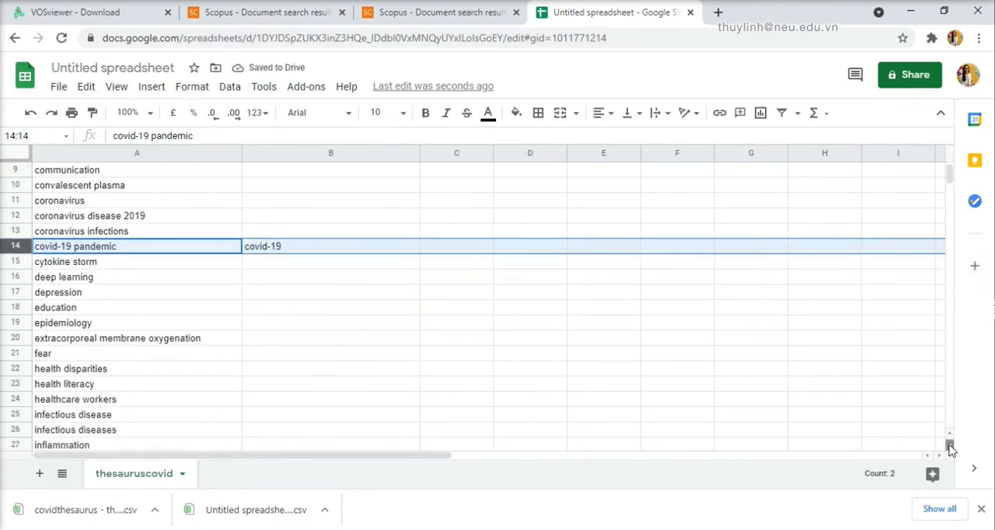
Step: Add replacement terms beside duplicates, e.g. pandemic → pandemics, vaccine → vaccines
scroll("down", 3)
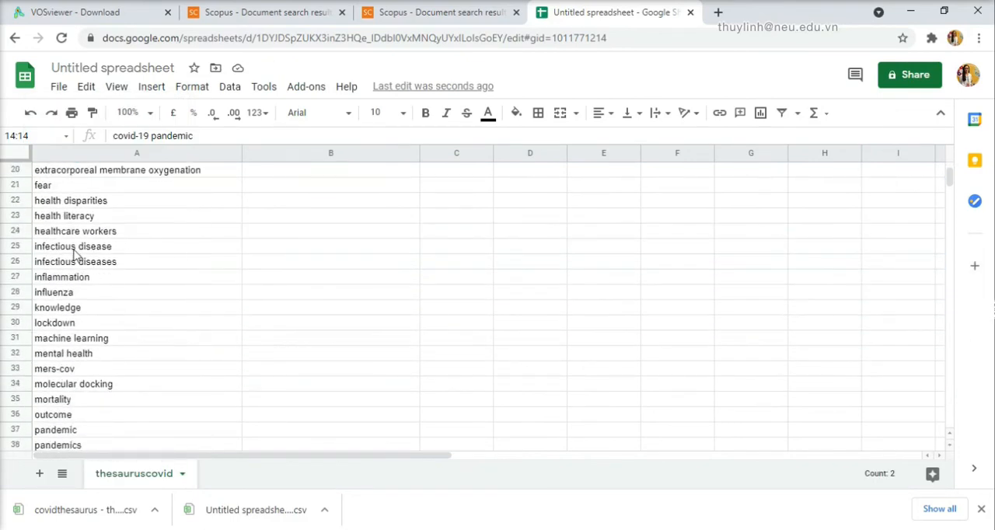
left_click(75, 261)
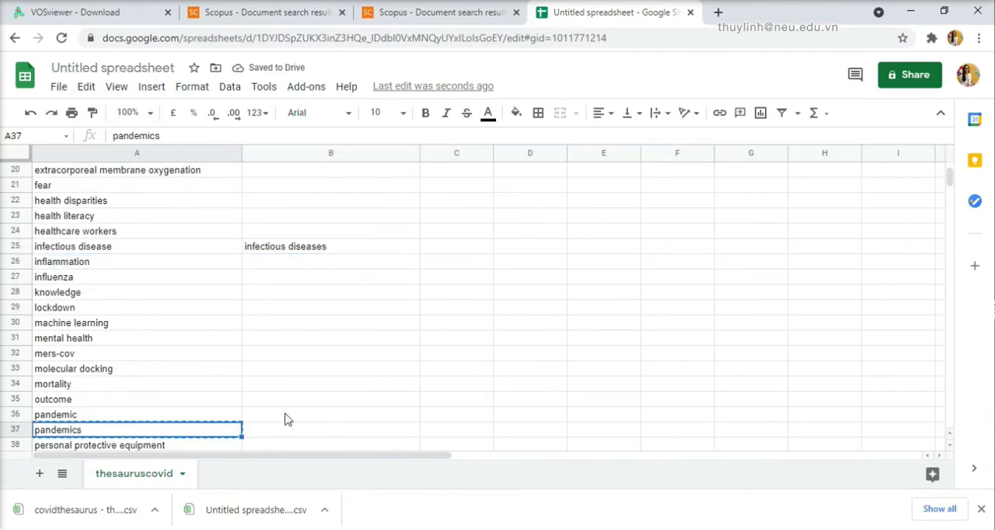
right_click(13, 429)
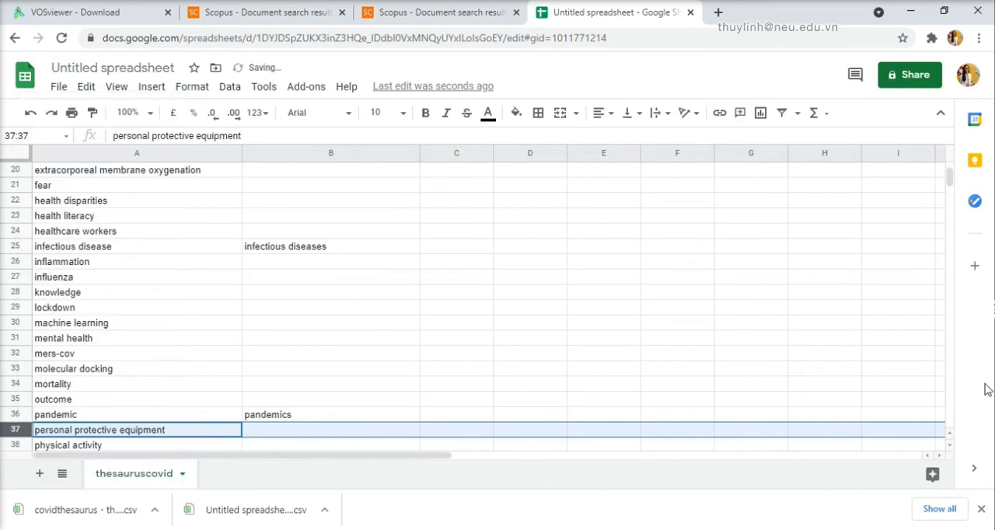
scroll("down", 3)
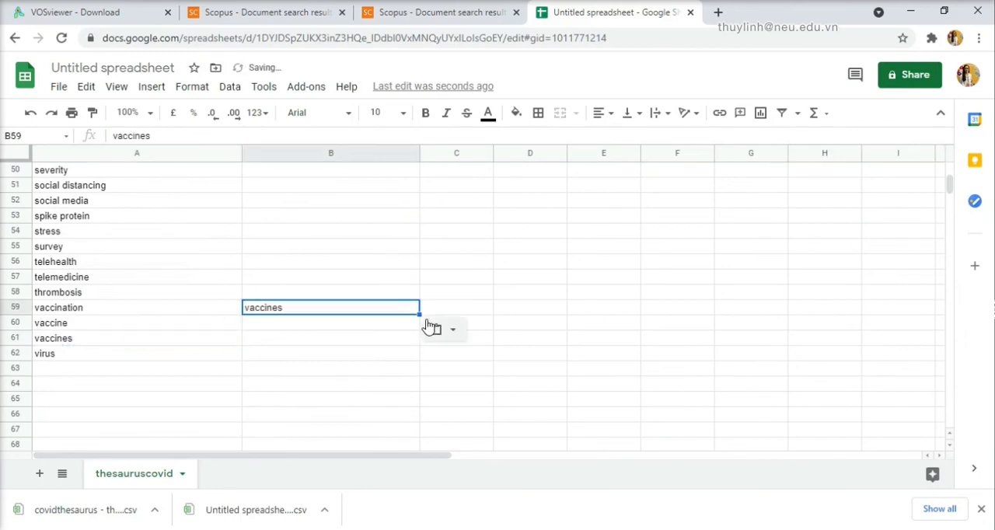
left_click_drag(418, 313, 418, 329)
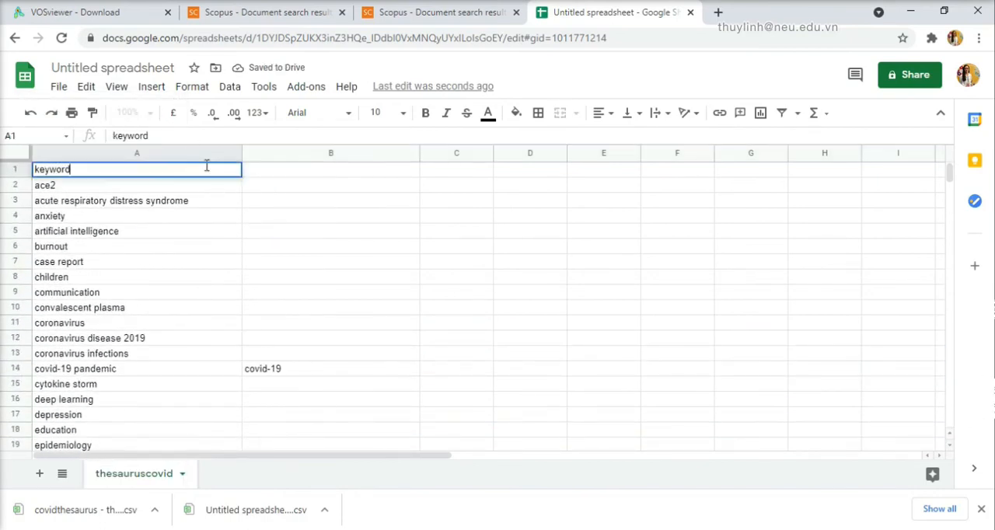
Step: Type headers Label and Replace by, then download the sheet as comma-separated values
type("Label")
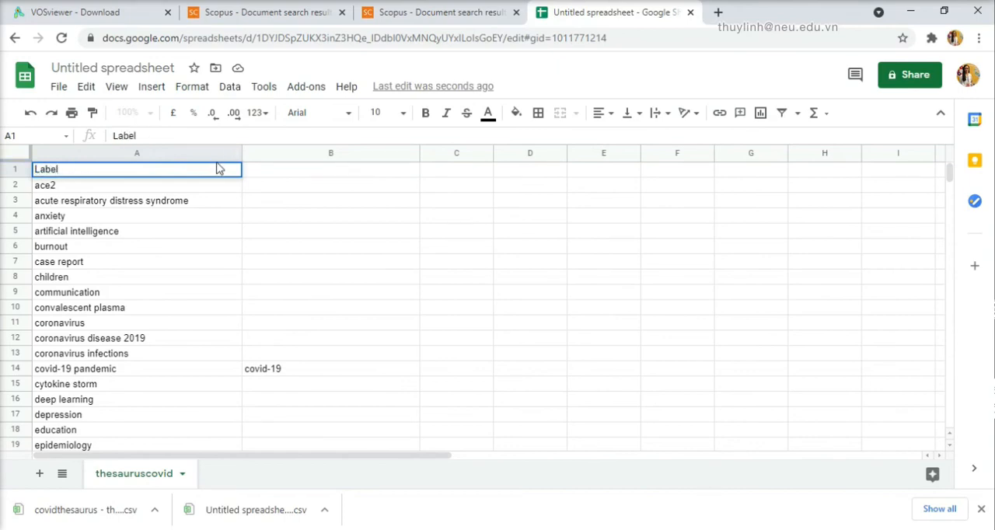
type("Repl")
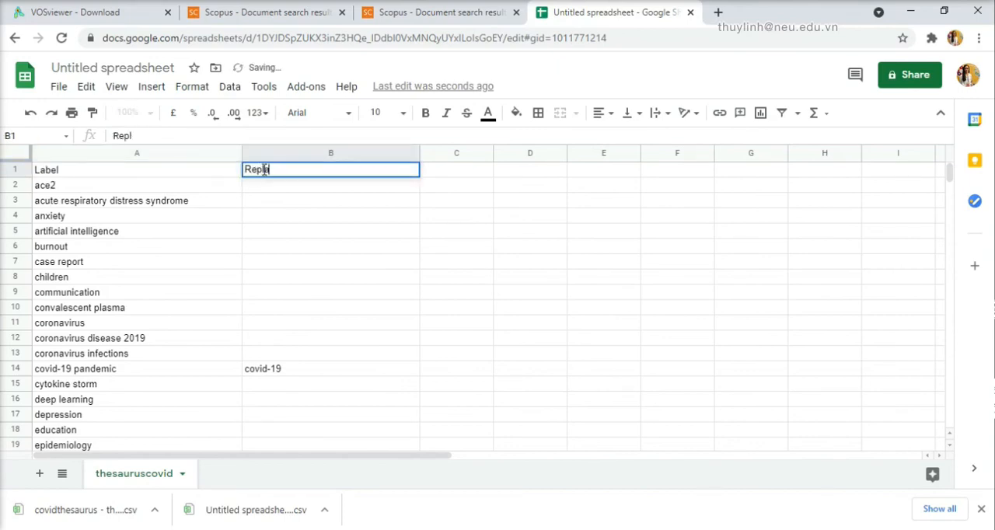
left_click(330, 261)
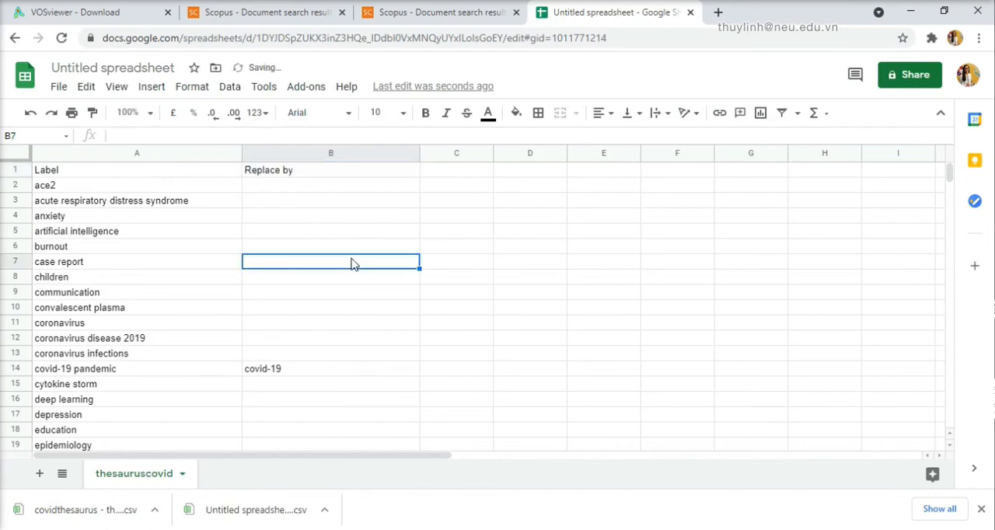
left_click(151, 86)
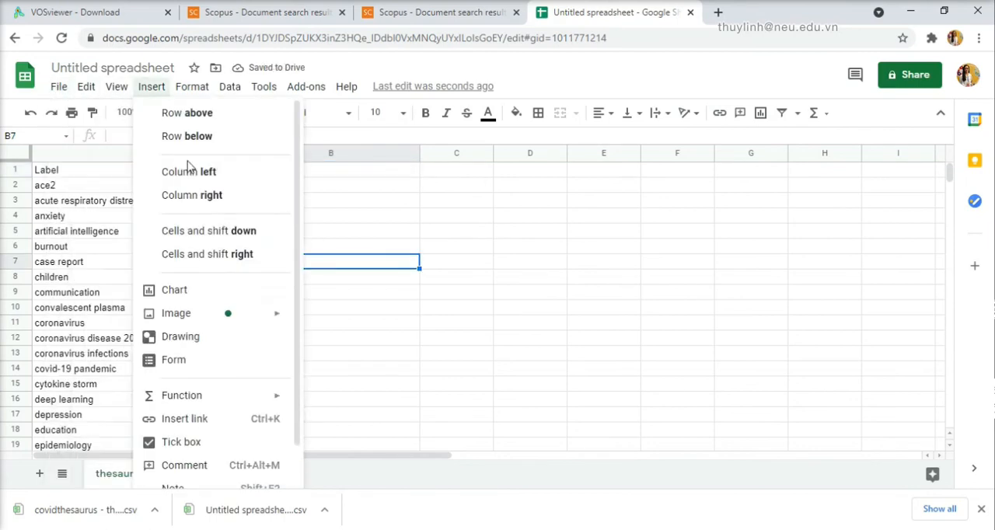
left_click(57, 86)
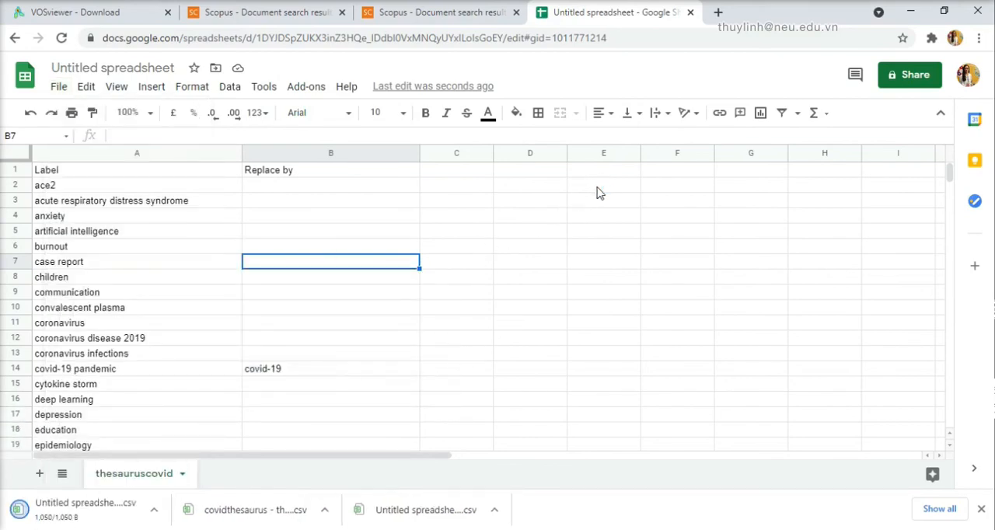
mouse_move(475, 257)
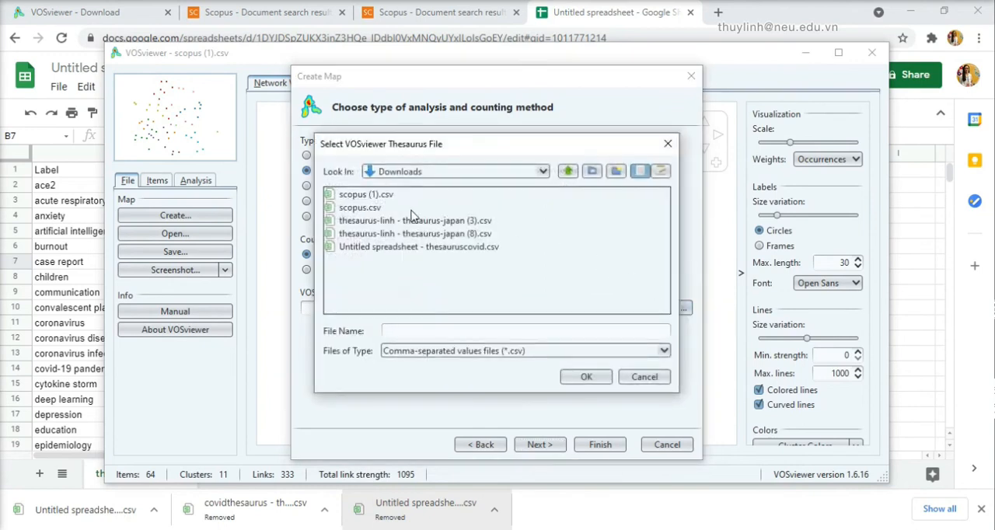
Step: Build the map using the thesauruscovid CSV as thesaurus and a minimum of 4 occurrences
left_click(585, 376)
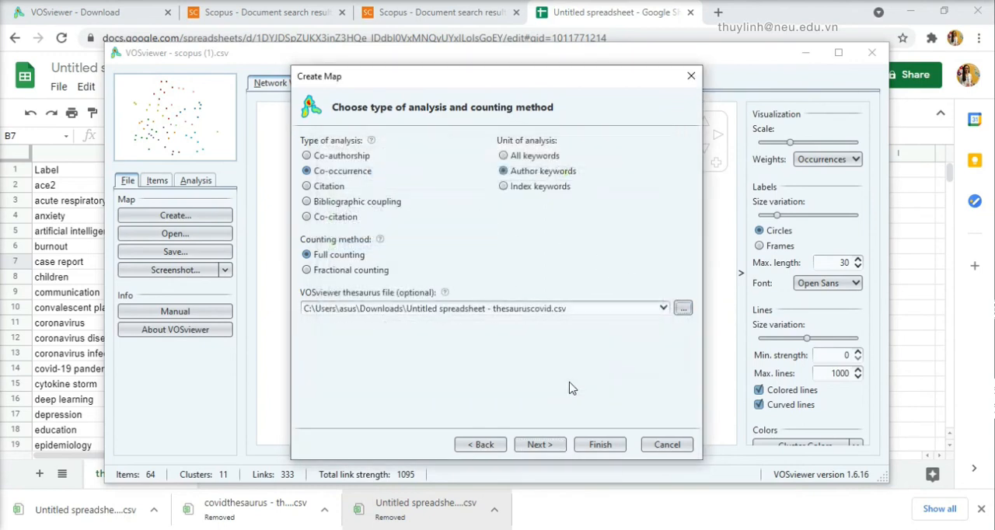
left_click(540, 444)
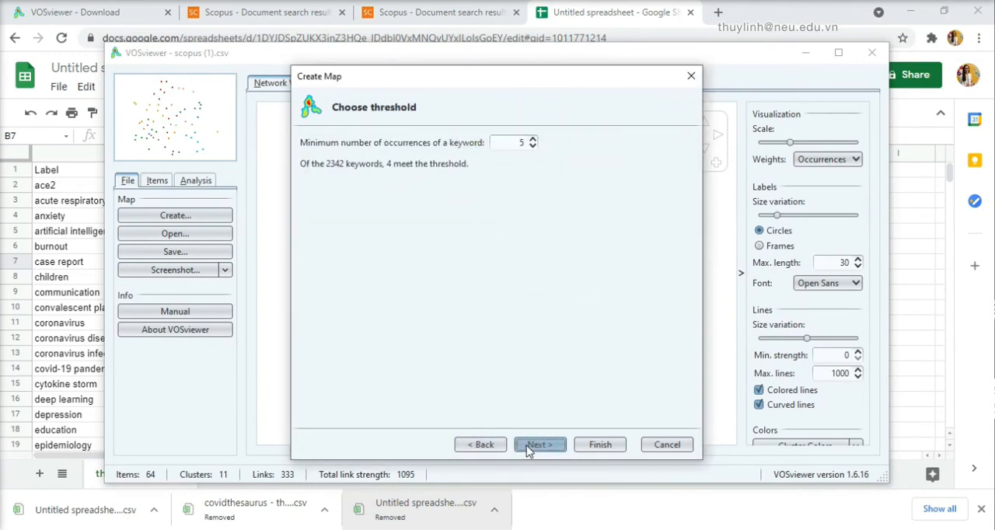
mouse_move(588, 237)
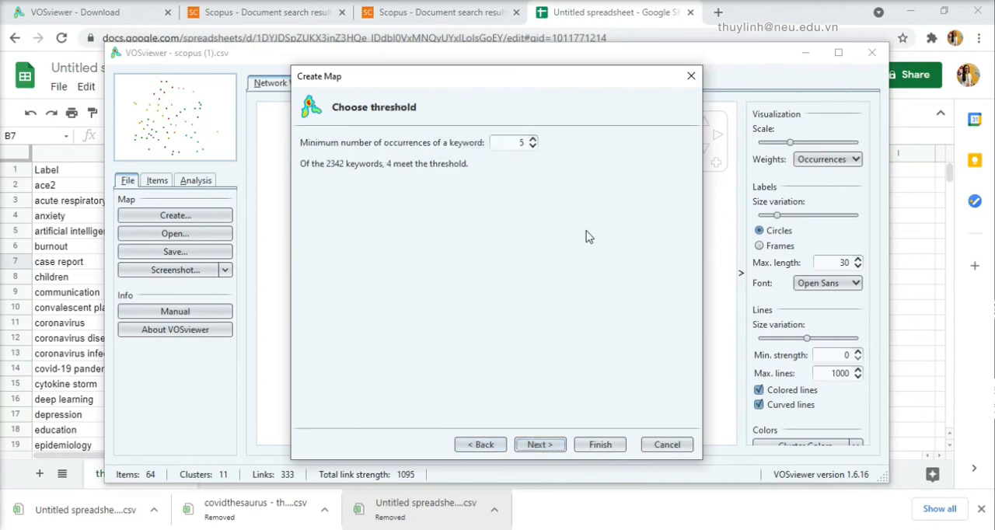
left_click(533, 146)
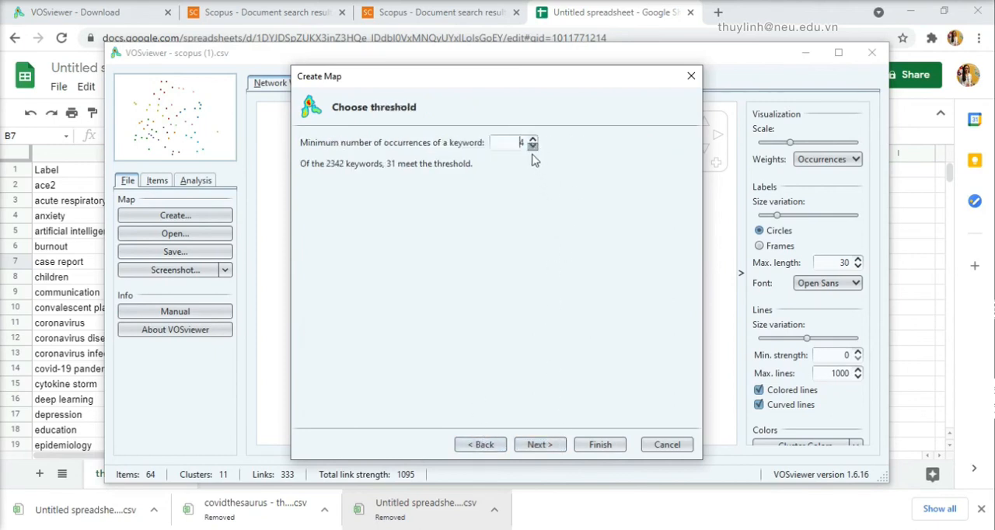
left_click(540, 443)
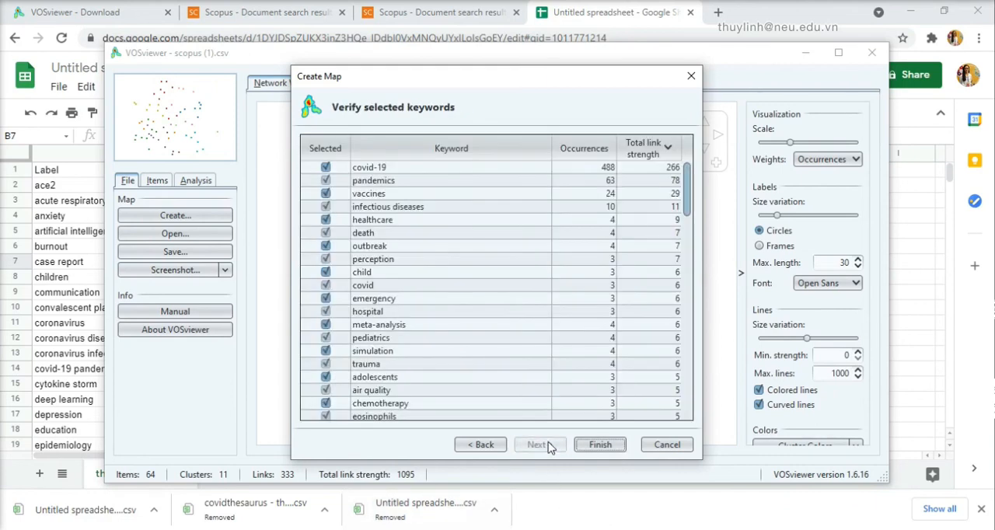
left_click(369, 193)
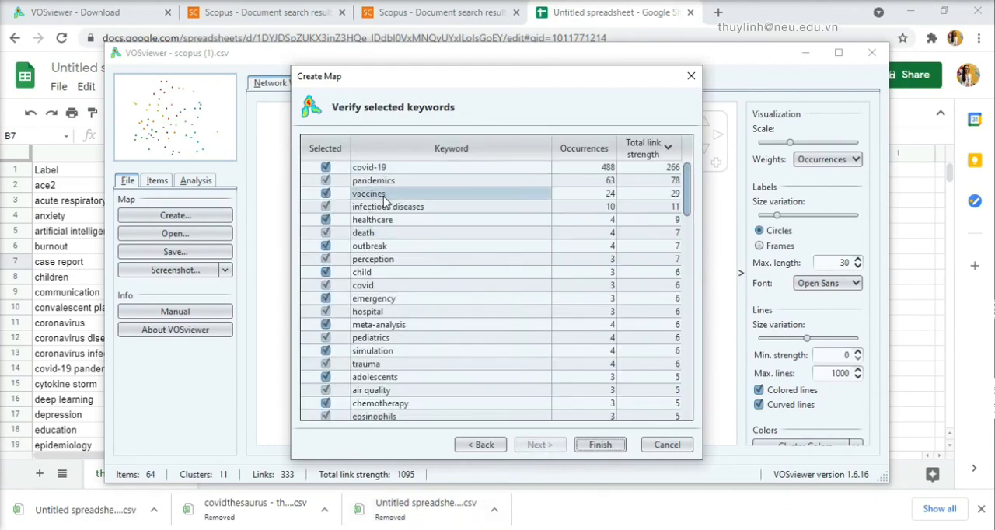
left_click(599, 444)
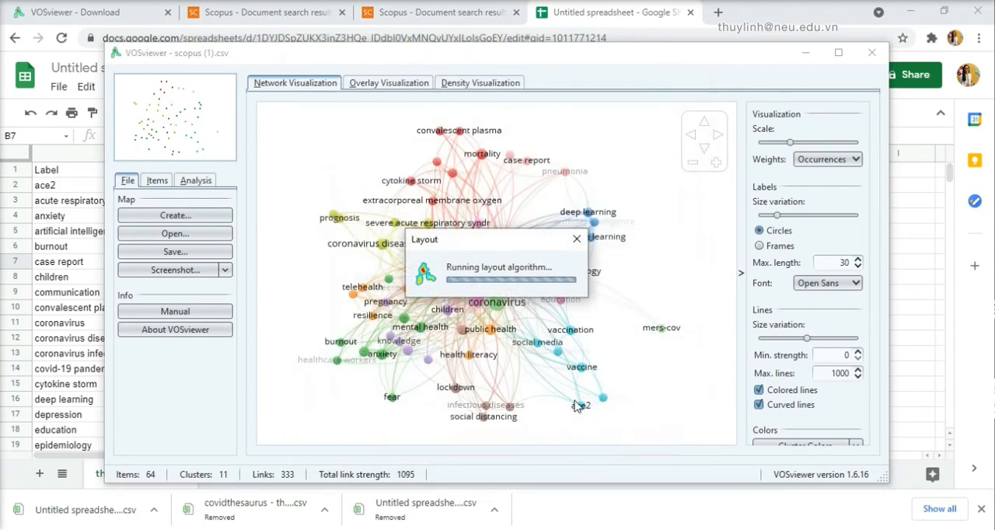